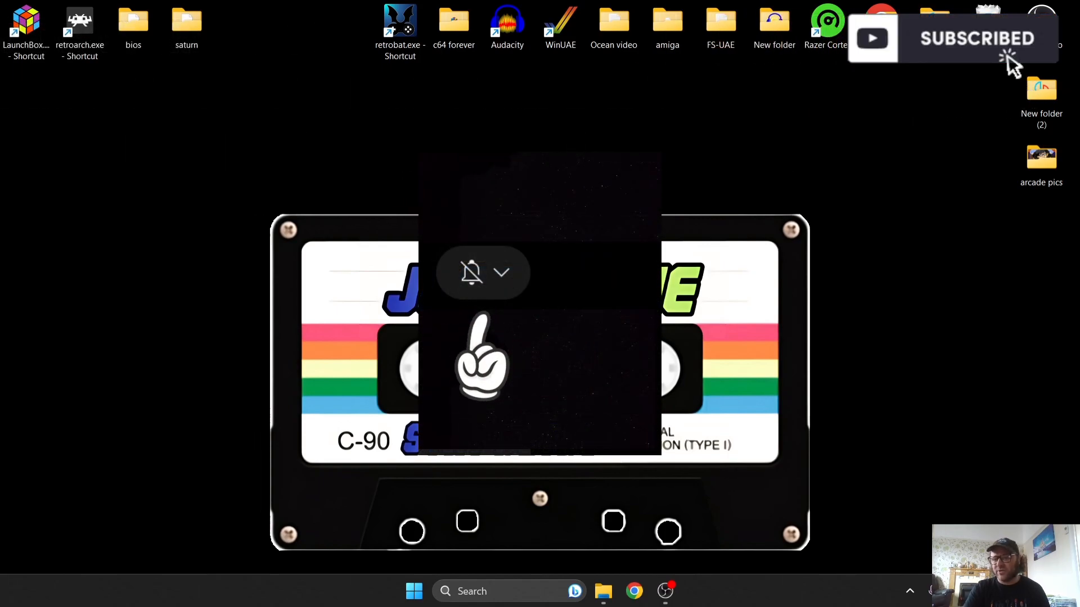
Step: Locate the RetroArch install folder from its desktop shortcut and open its system folder
{"action": "left_click", "coordinate": [502, 272]}
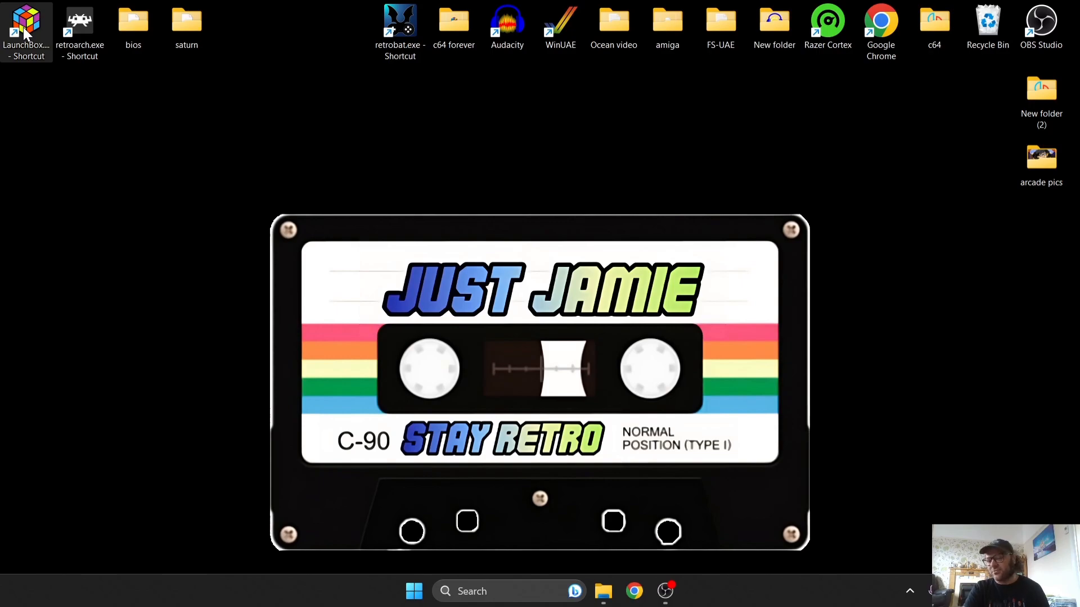
{"action": "mouse_move", "coordinate": [88, 197]}
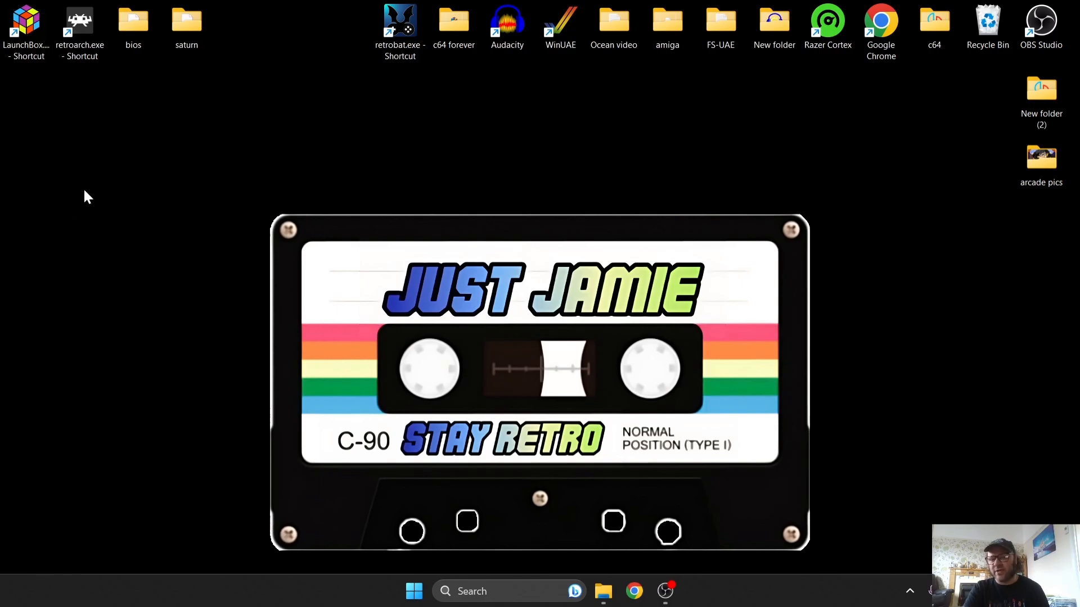
{"action": "mouse_move", "coordinate": [94, 183]}
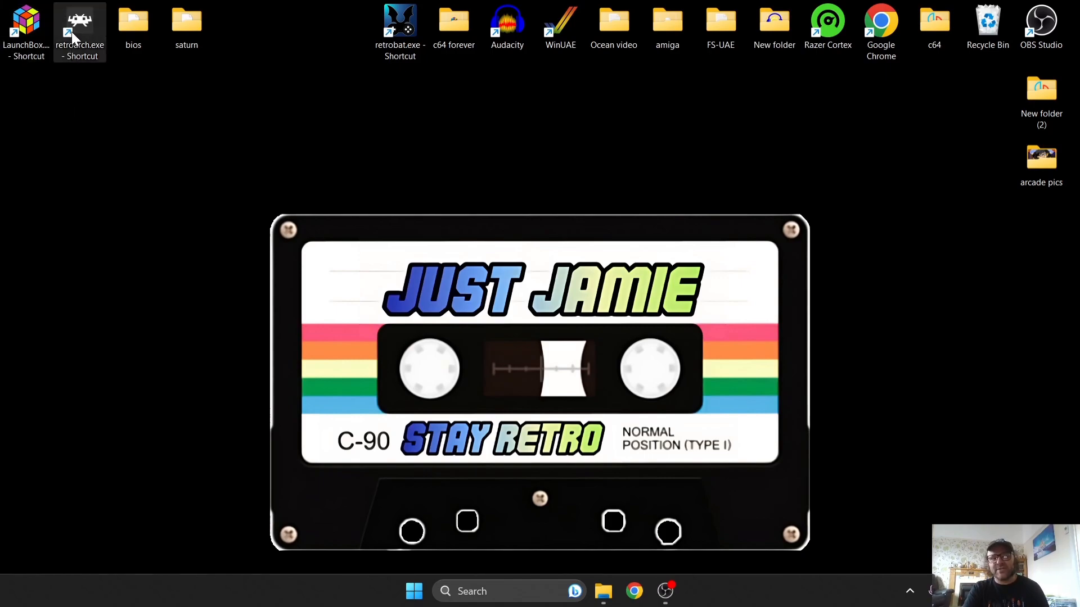
{"action": "right_click", "coordinate": [80, 31]}
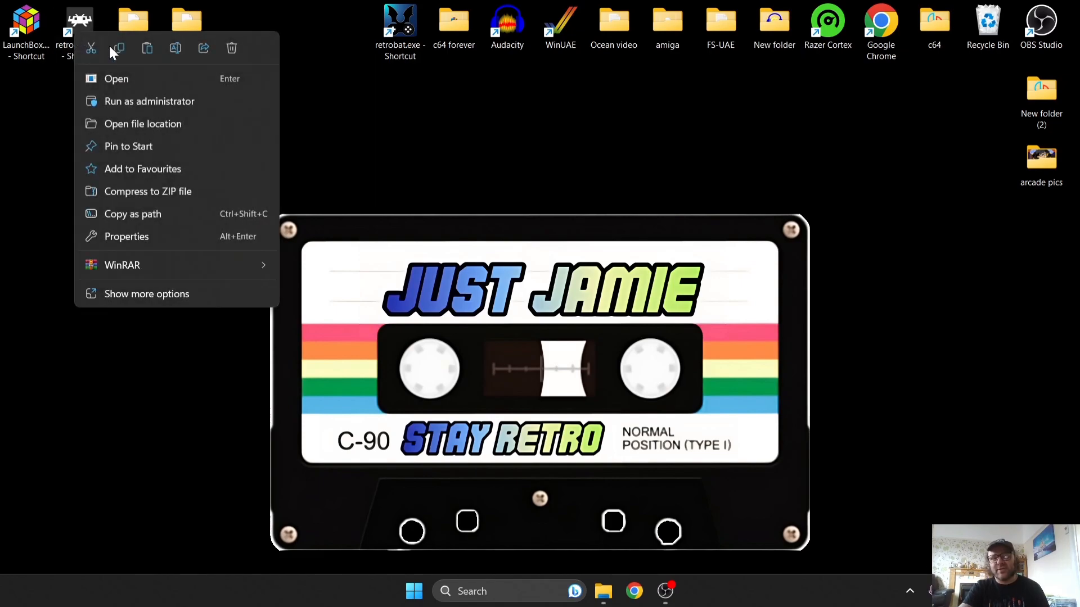
{"action": "left_click", "coordinate": [142, 123]}
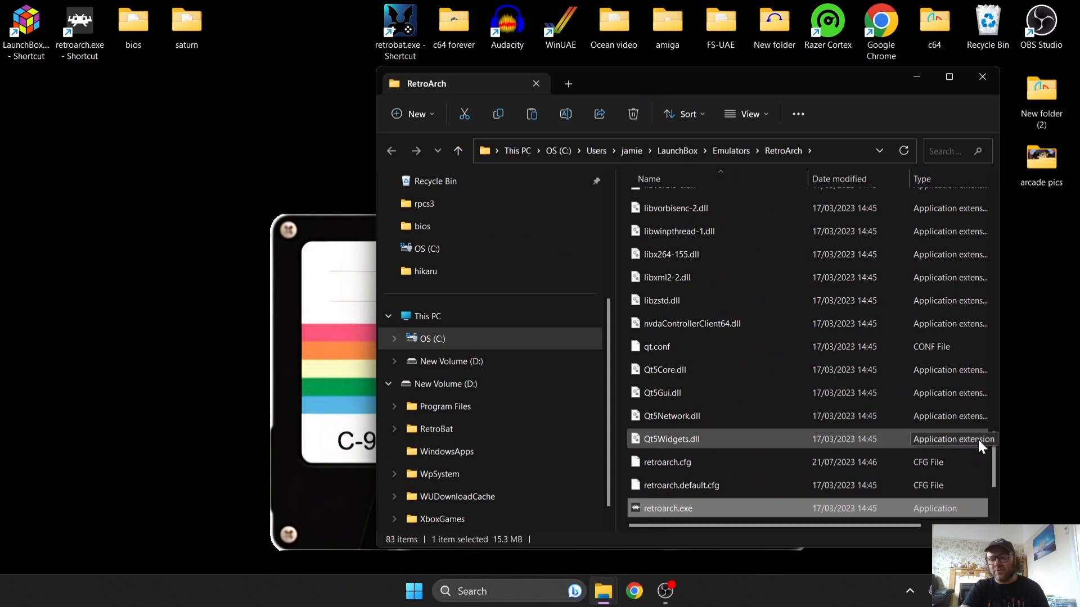
{"action": "scroll", "scroll_direction": "up", "scroll_amount": 3}
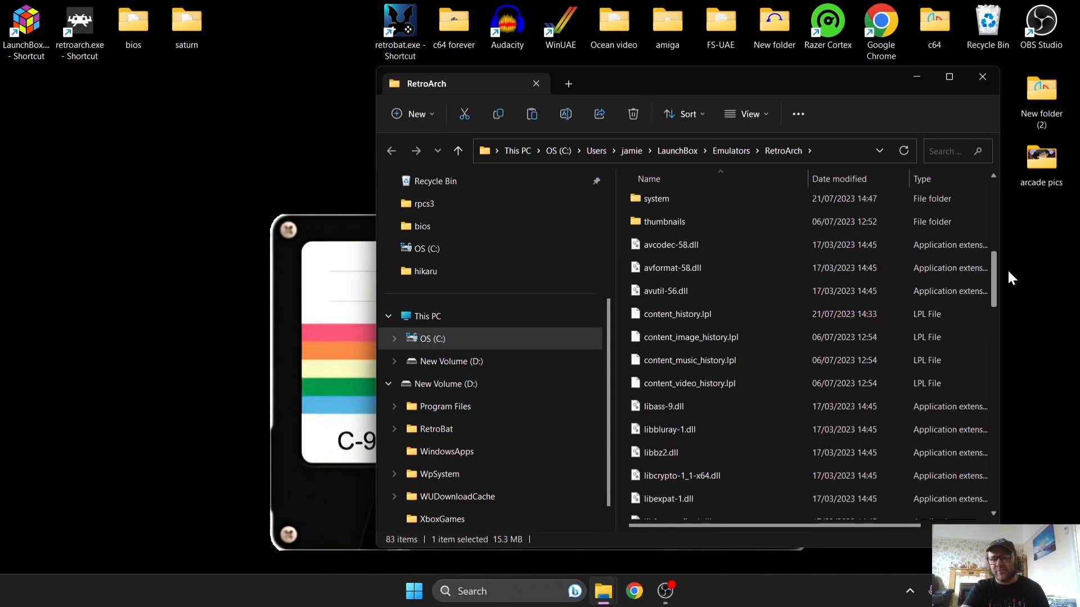
{"action": "scroll", "scroll_direction": "up", "scroll_amount": 3}
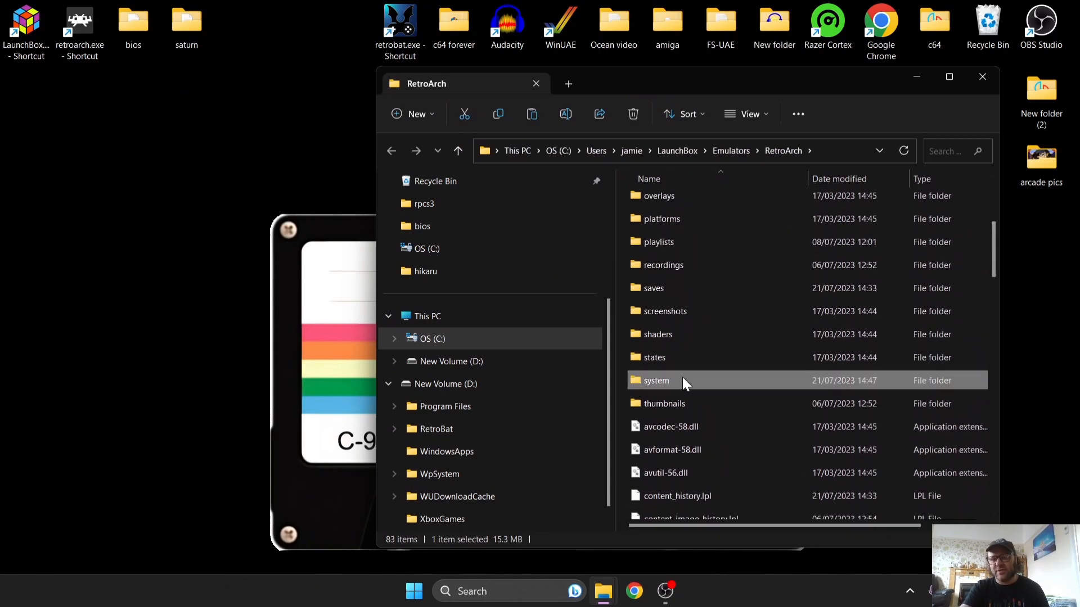
{"action": "double_click", "coordinate": [655, 381]}
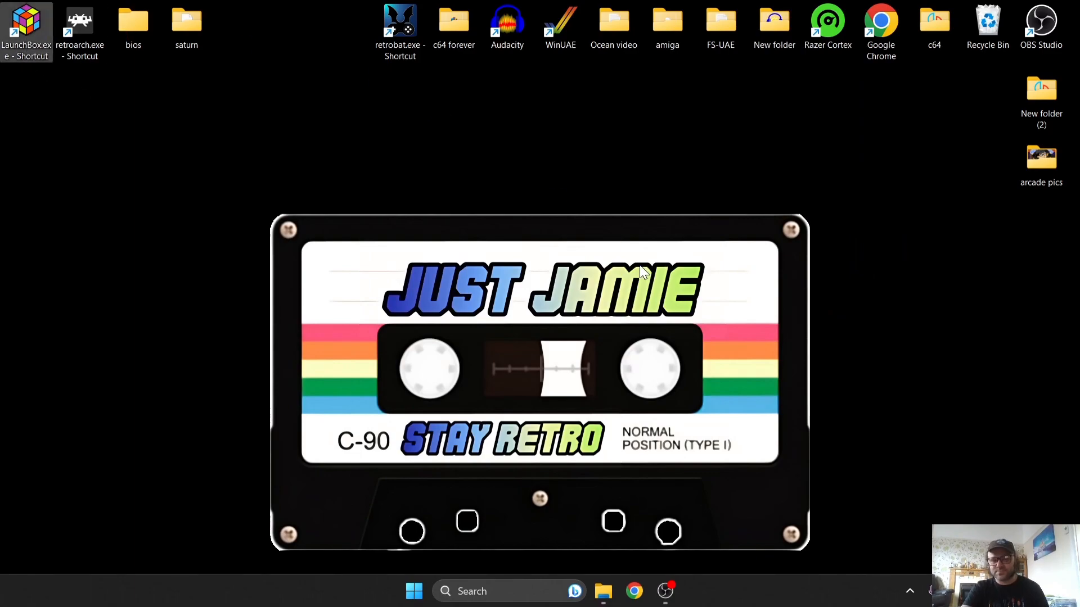
Step: Launch LaunchBox, dismiss the Add Games prompt and open the Tools menu
{"action": "double_click", "coordinate": [26, 21]}
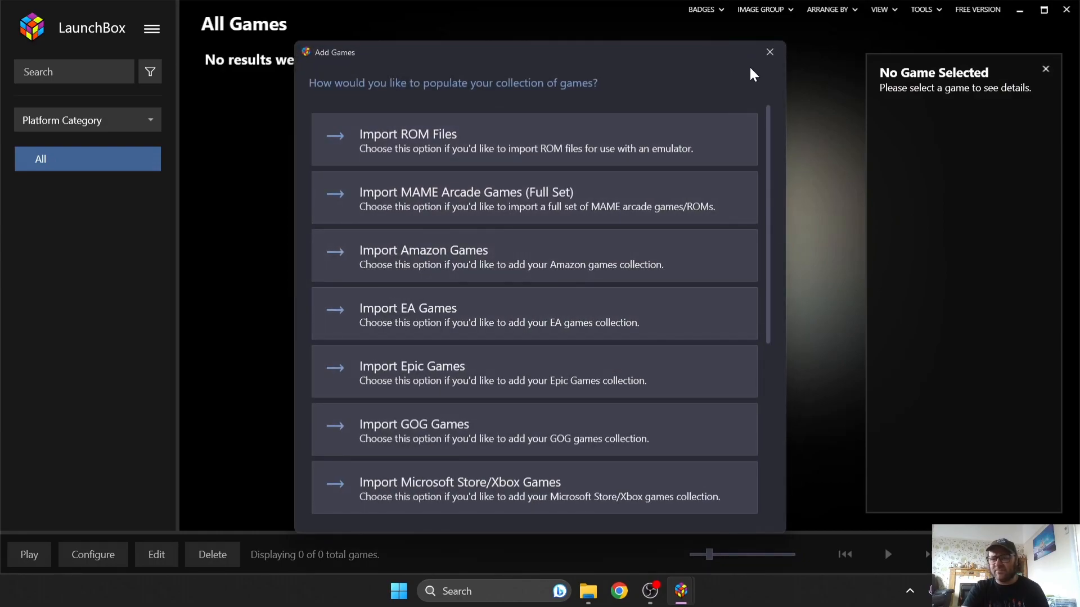
{"action": "left_click", "coordinate": [769, 52]}
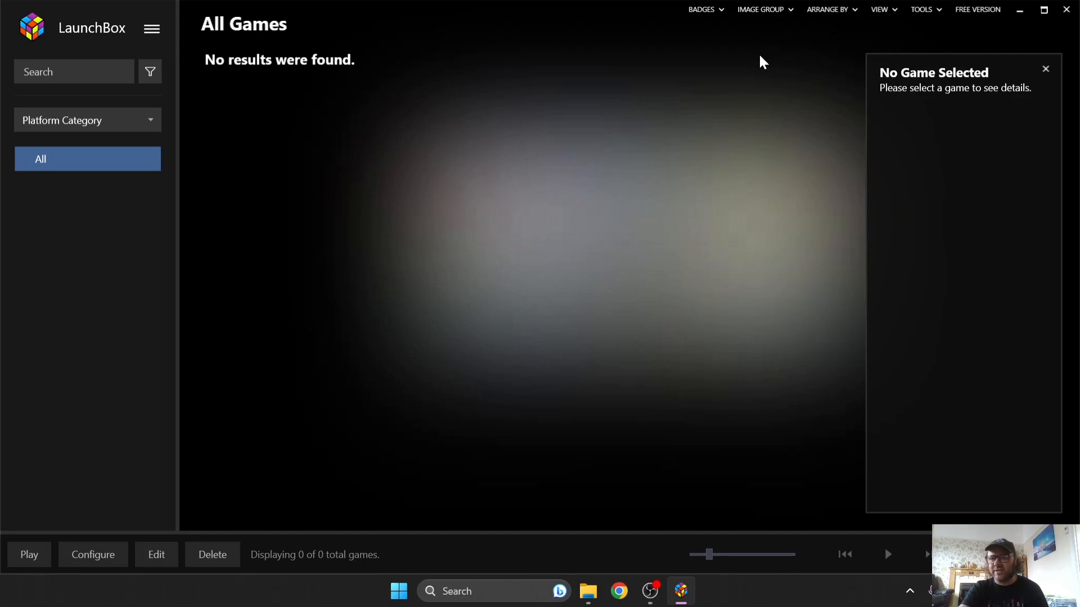
{"action": "mouse_move", "coordinate": [950, 49]}
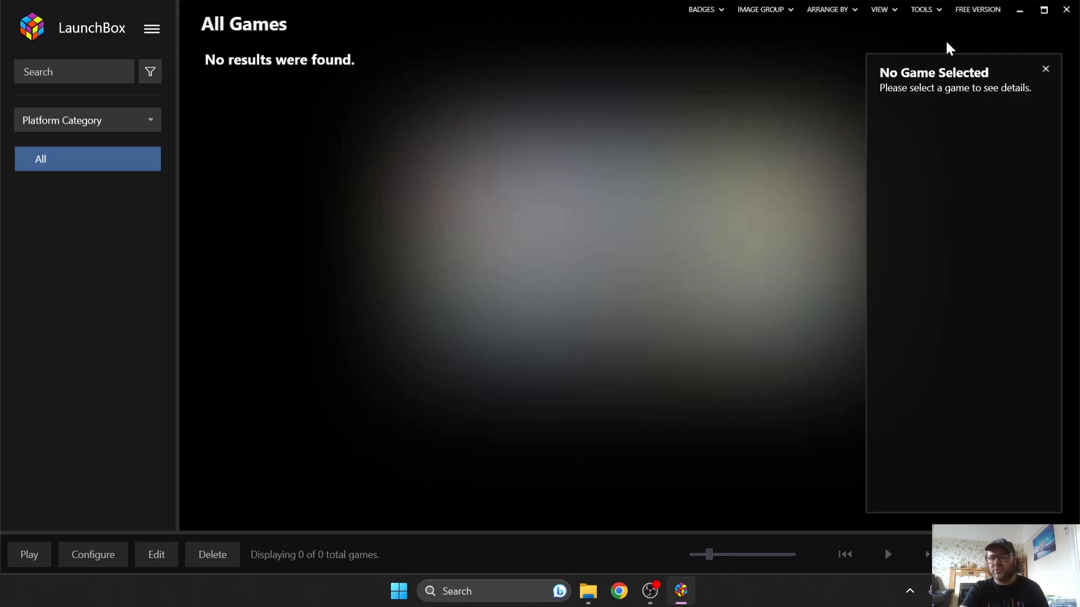
{"action": "left_click", "coordinate": [922, 9]}
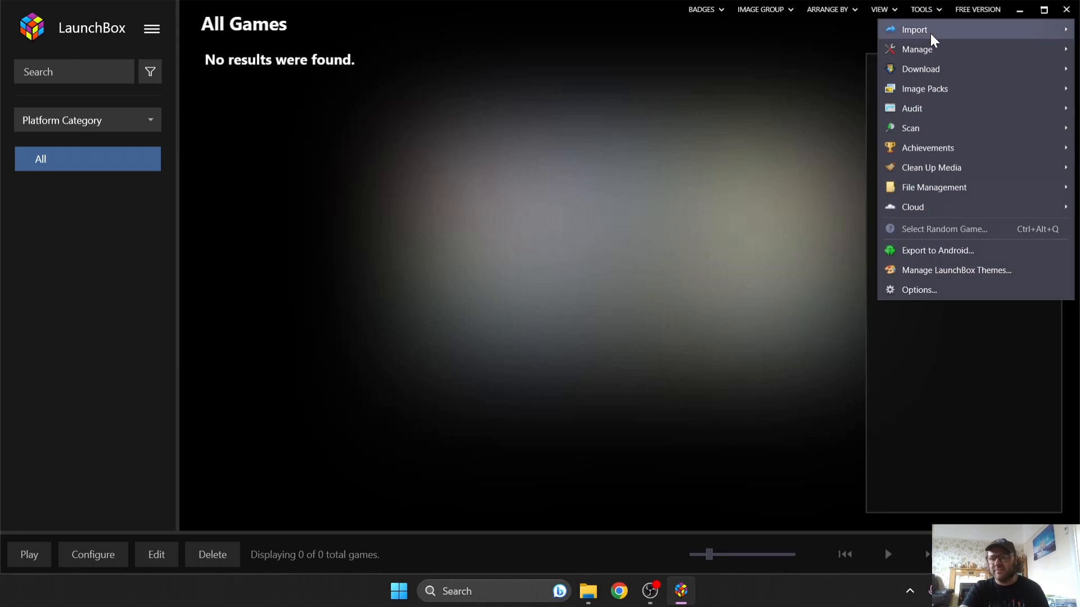
Step: Start the Tools > Import > ROM Files wizard and move past its welcome page
{"action": "left_click", "coordinate": [913, 30]}
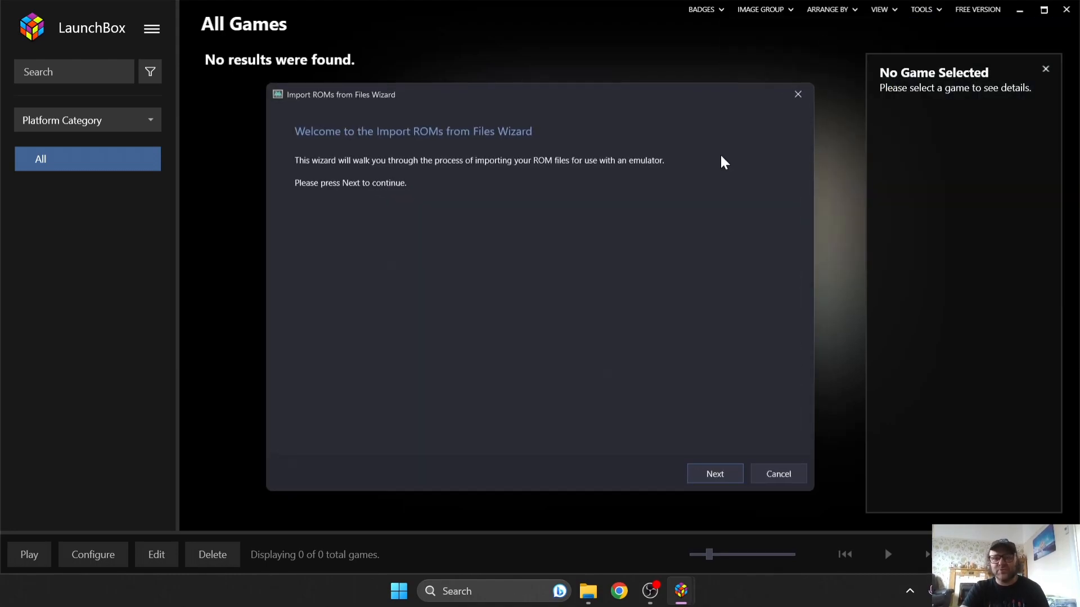
{"action": "mouse_move", "coordinate": [693, 454]}
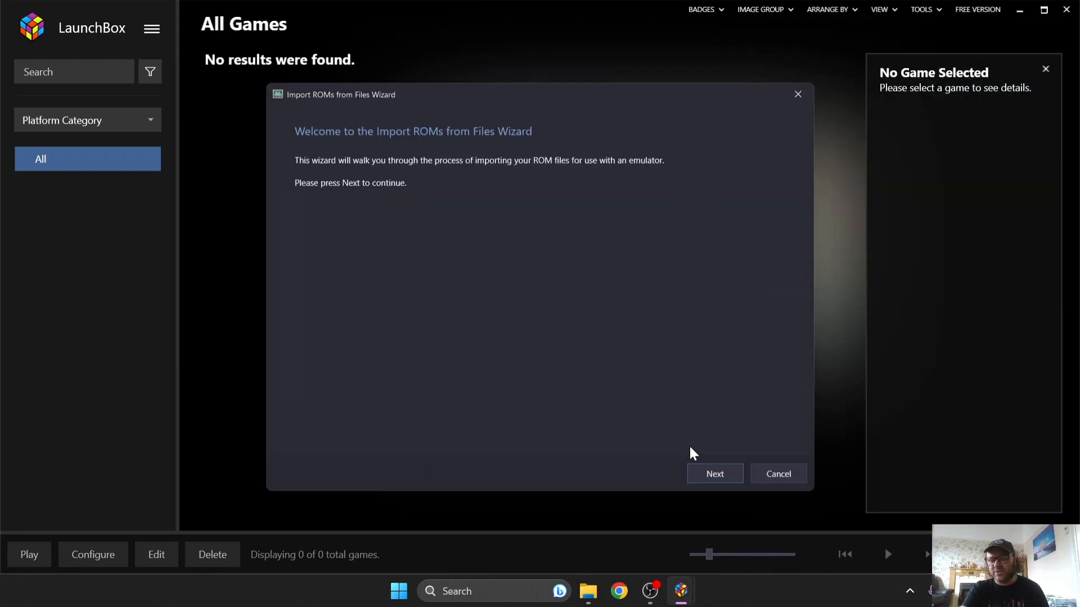
{"action": "left_click", "coordinate": [714, 474]}
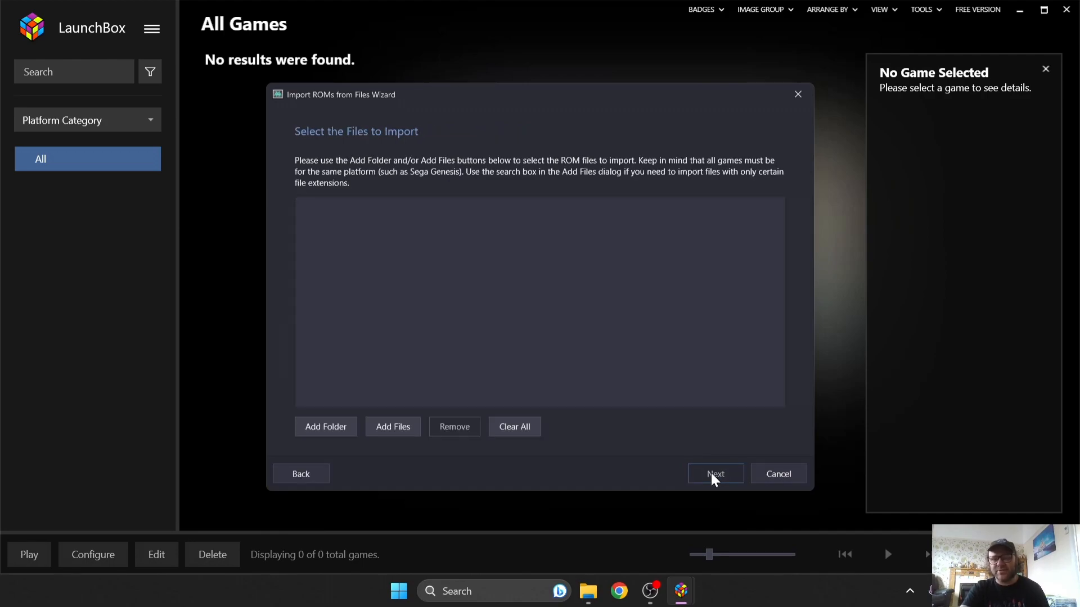
{"action": "mouse_move", "coordinate": [345, 364]}
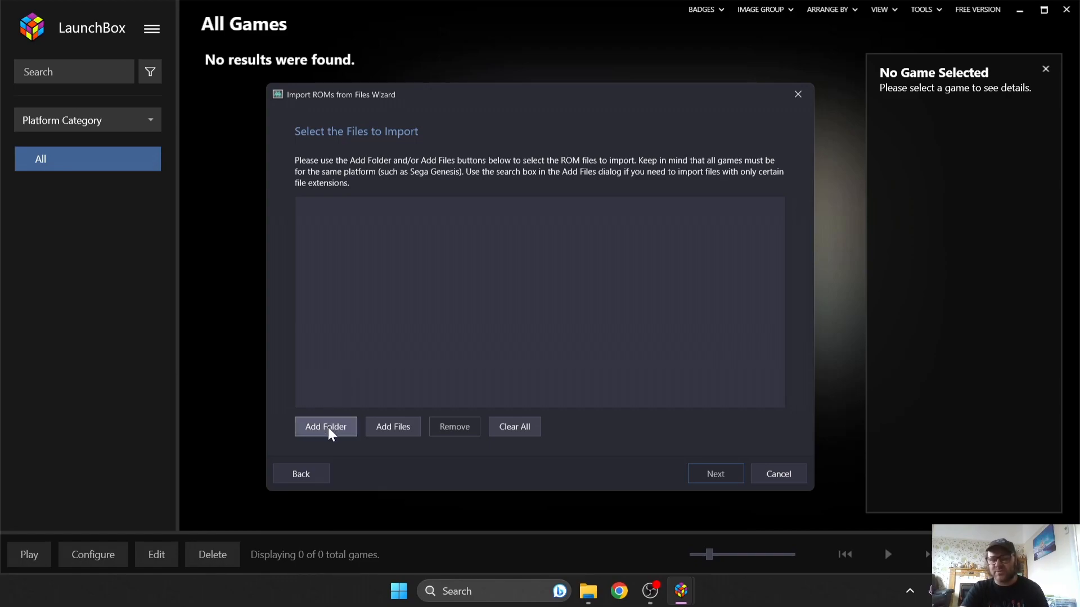
Step: Add a folder of ROMs, browsing to the Desktop and choosing the saturn folder
{"action": "left_click", "coordinate": [325, 427]}
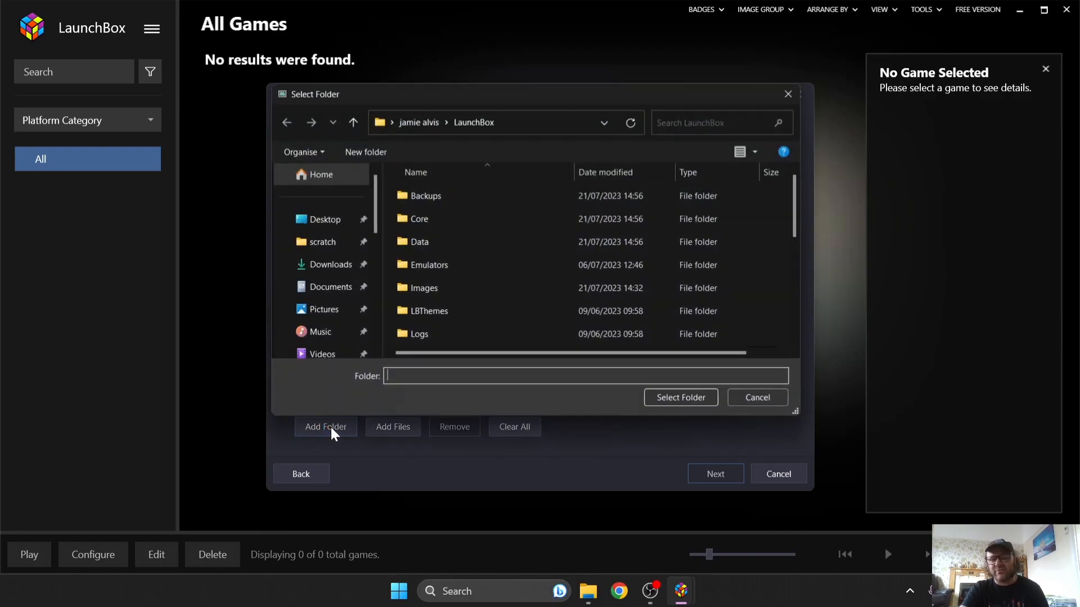
{"action": "left_click", "coordinate": [324, 219]}
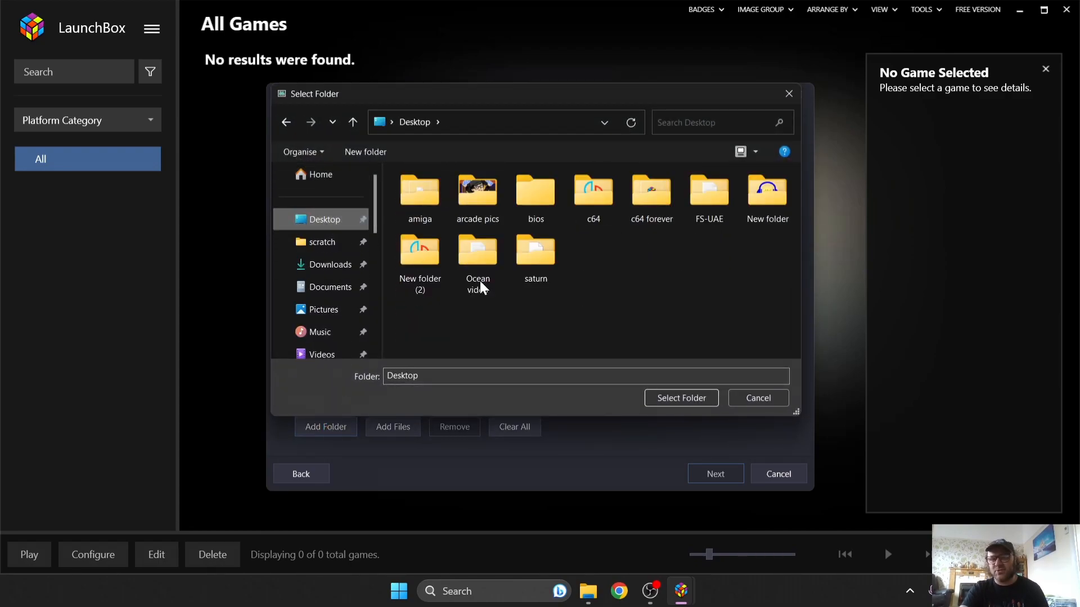
{"action": "mouse_move", "coordinate": [601, 322]}
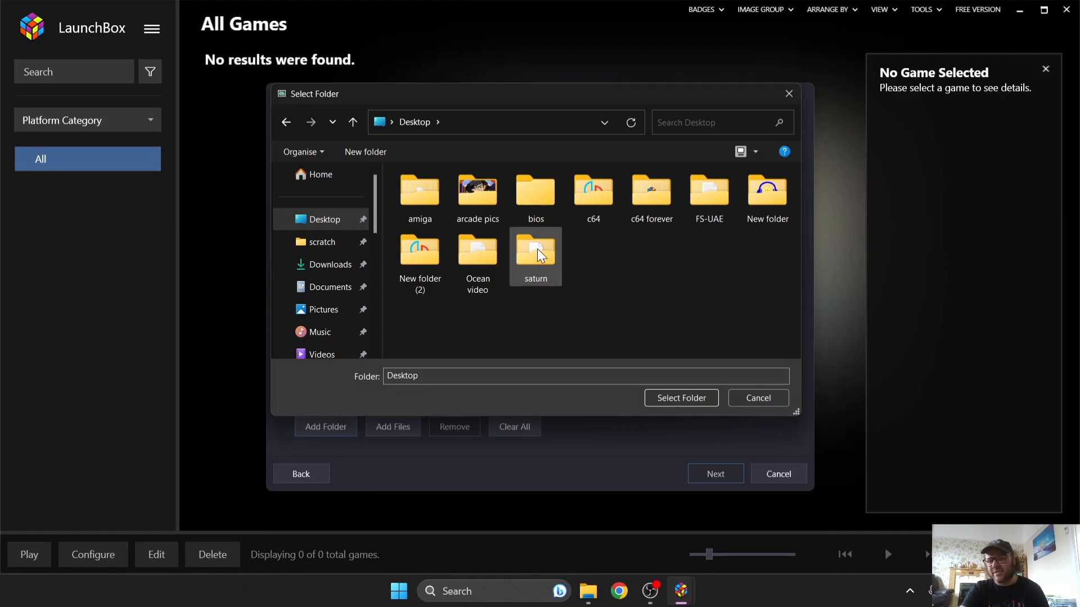
{"action": "mouse_move", "coordinate": [535, 255]}
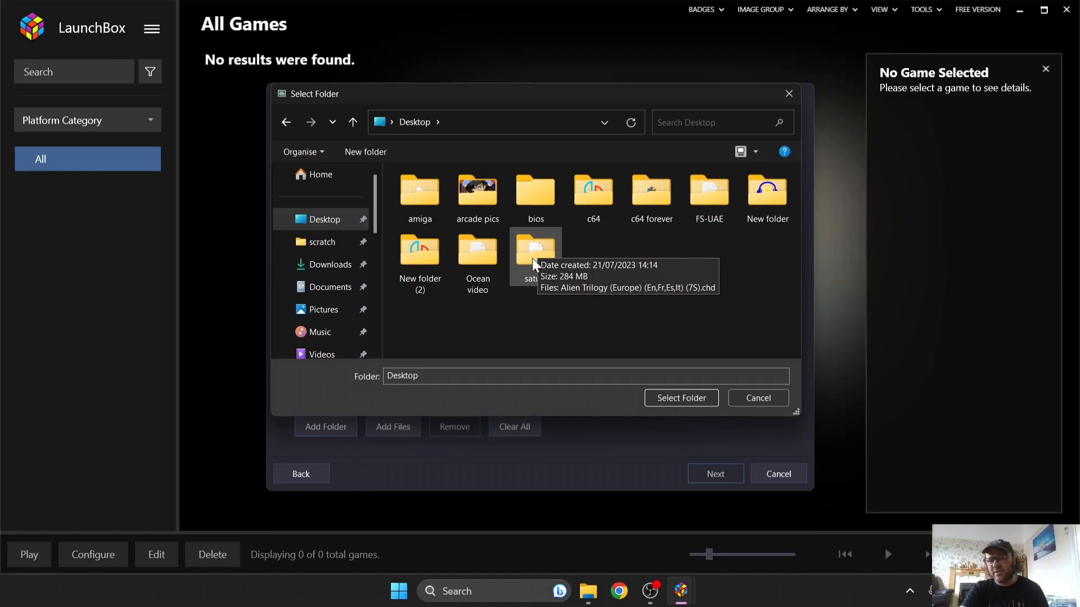
{"action": "left_click", "coordinate": [536, 250]}
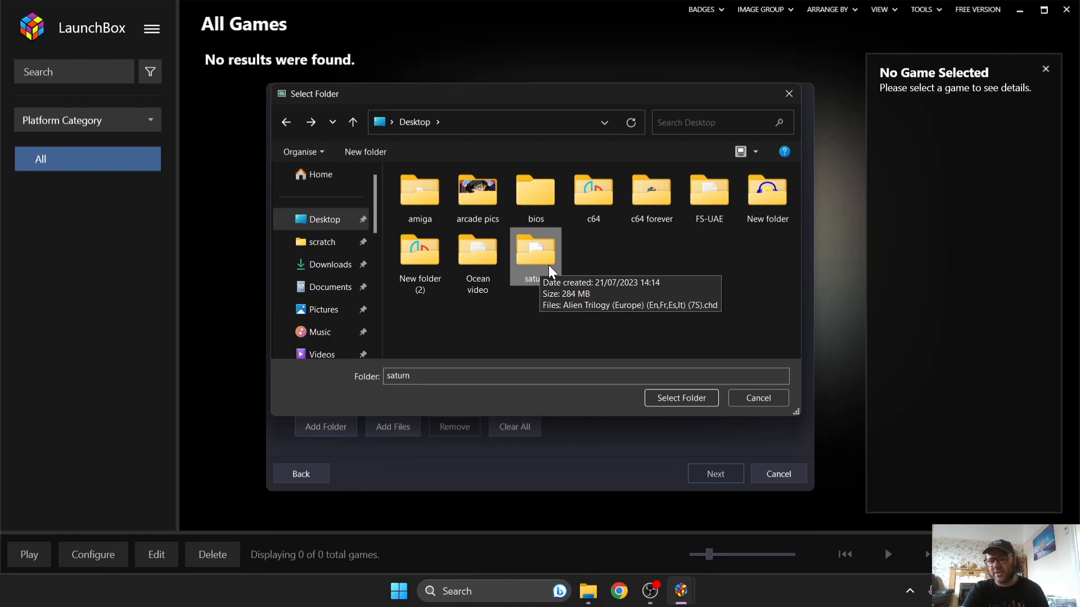
{"action": "mouse_move", "coordinate": [550, 272]}
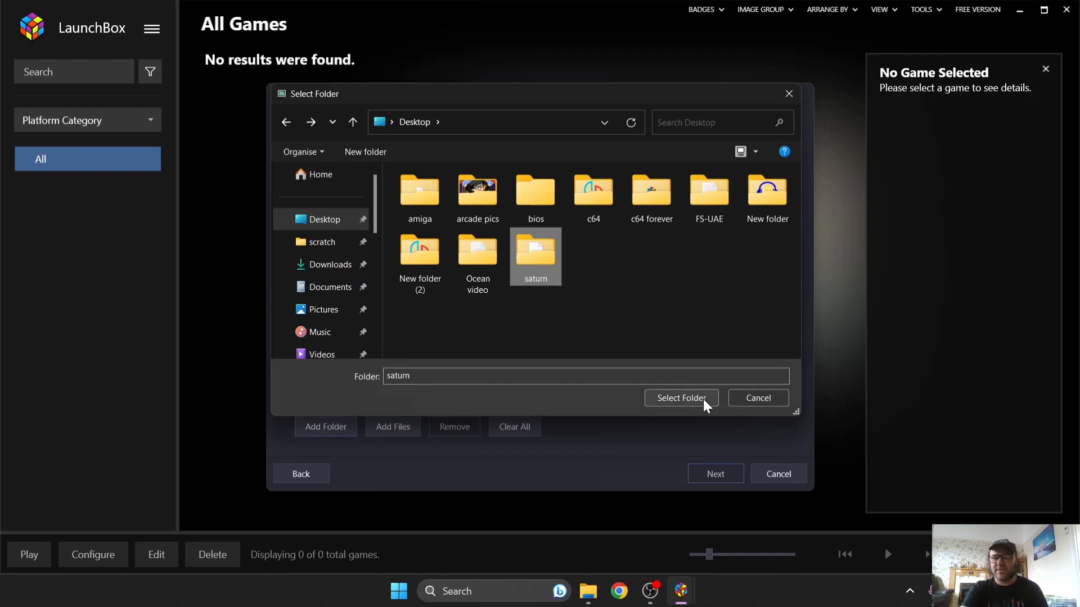
Step: Confirm the saturn folder as source and choose Sega Saturn as the import platform
{"action": "left_click", "coordinate": [681, 398]}
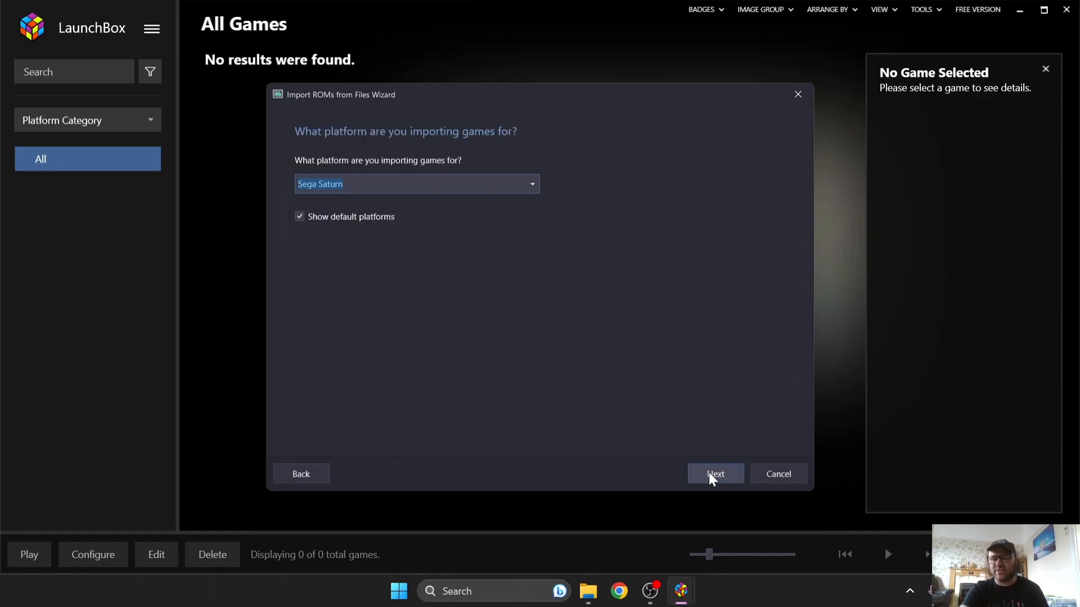
{"action": "mouse_move", "coordinate": [558, 204]}
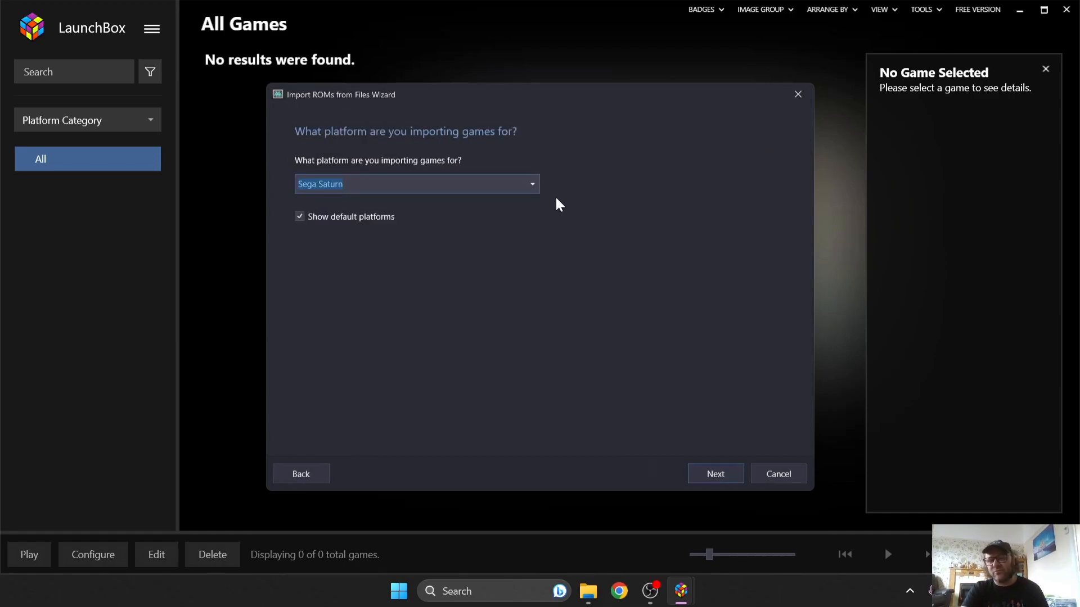
{"action": "mouse_move", "coordinate": [539, 191]}
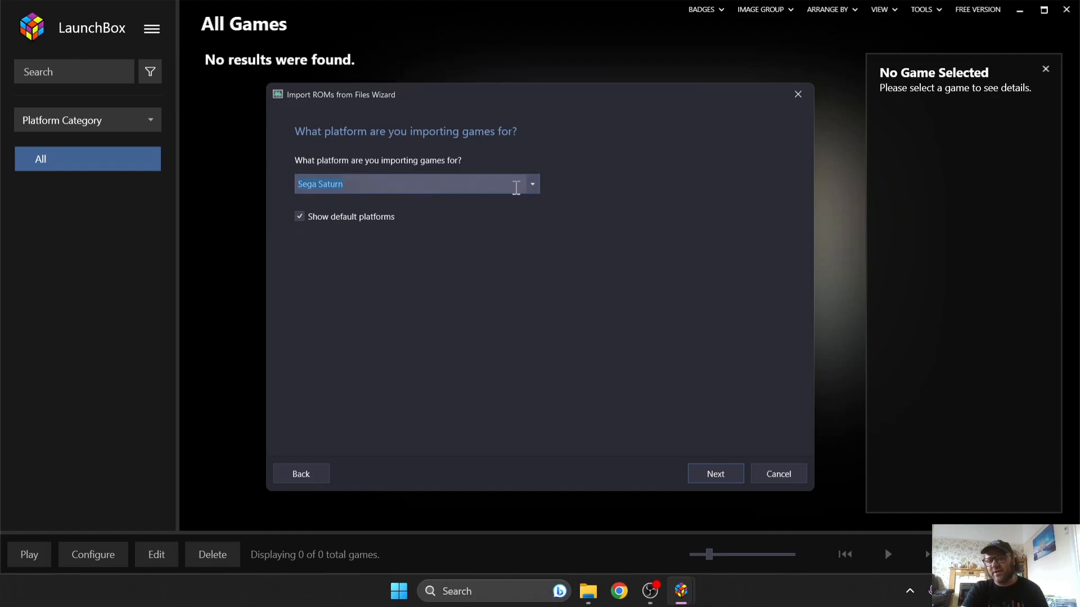
{"action": "left_click", "coordinate": [532, 184]}
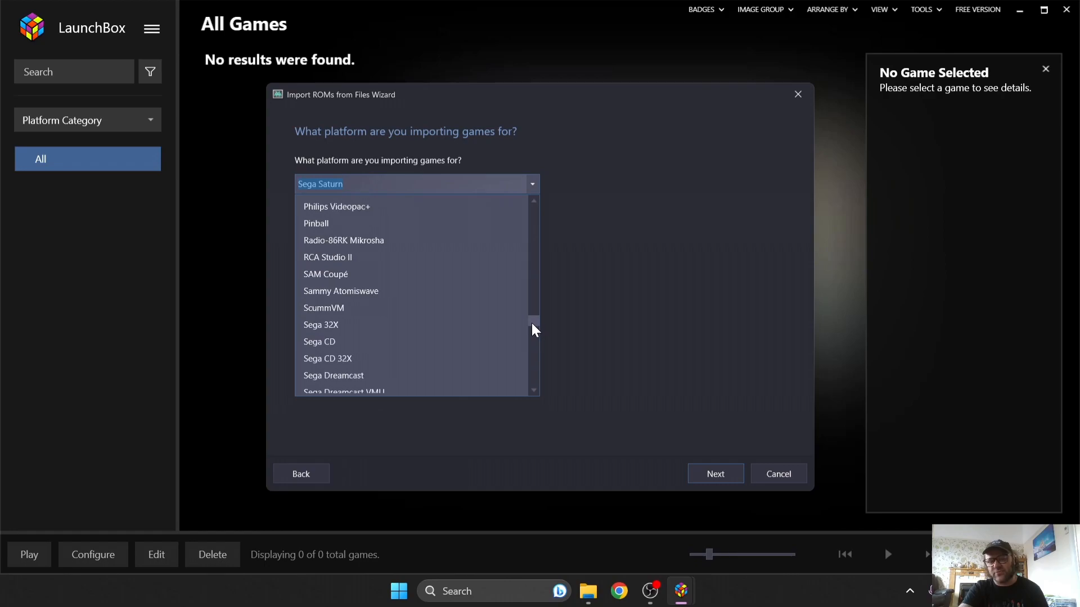
{"action": "scroll", "scroll_direction": "down", "scroll_amount": 3}
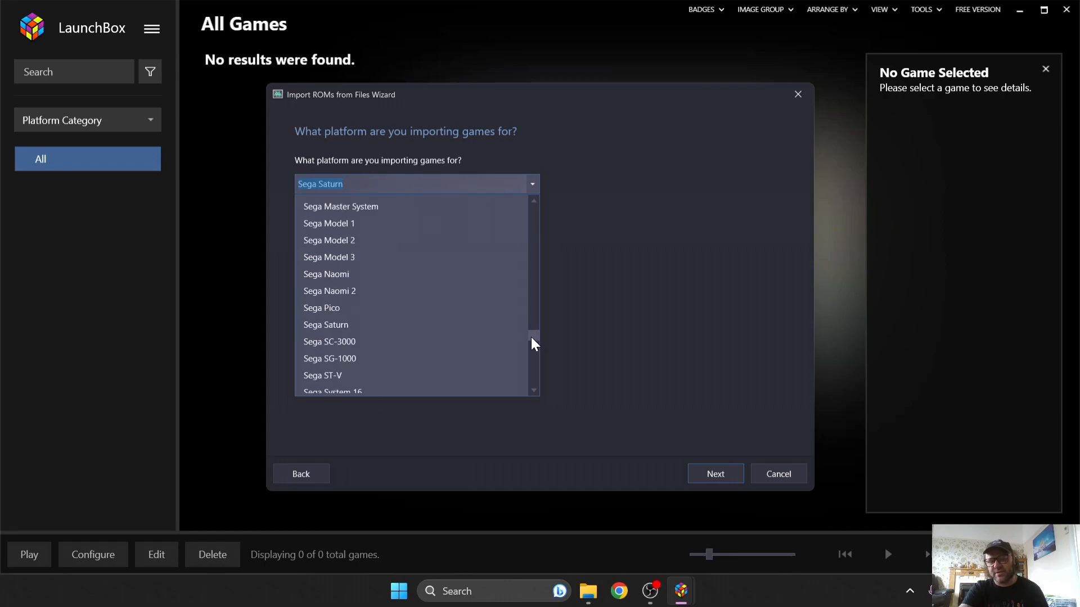
{"action": "left_click", "coordinate": [327, 324]}
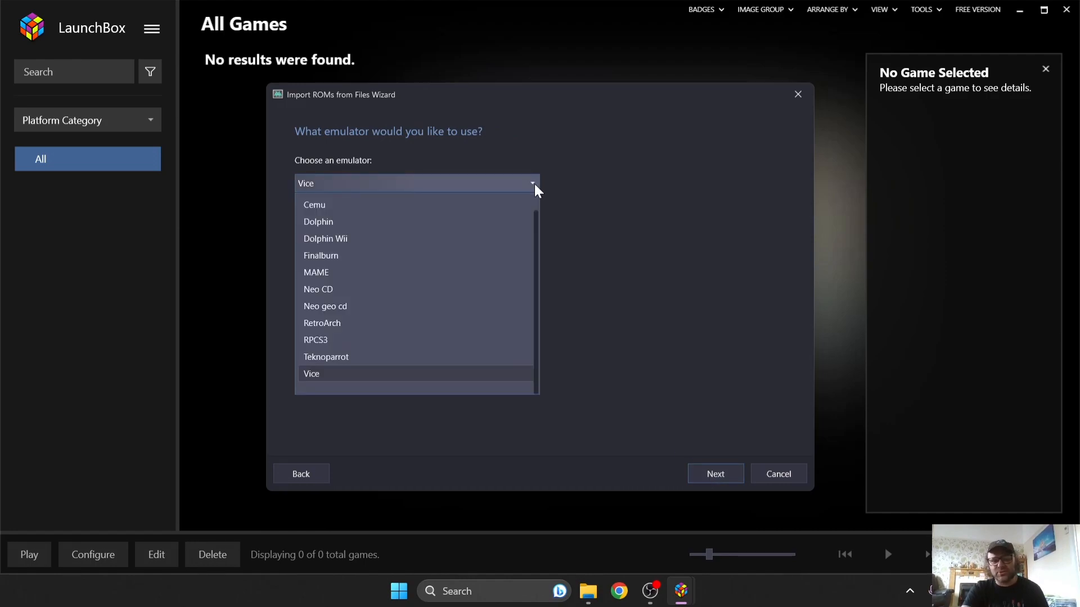
Step: Advance to the emulator step, keeping RetroArch with automatic core download
{"action": "left_click", "coordinate": [321, 323]}
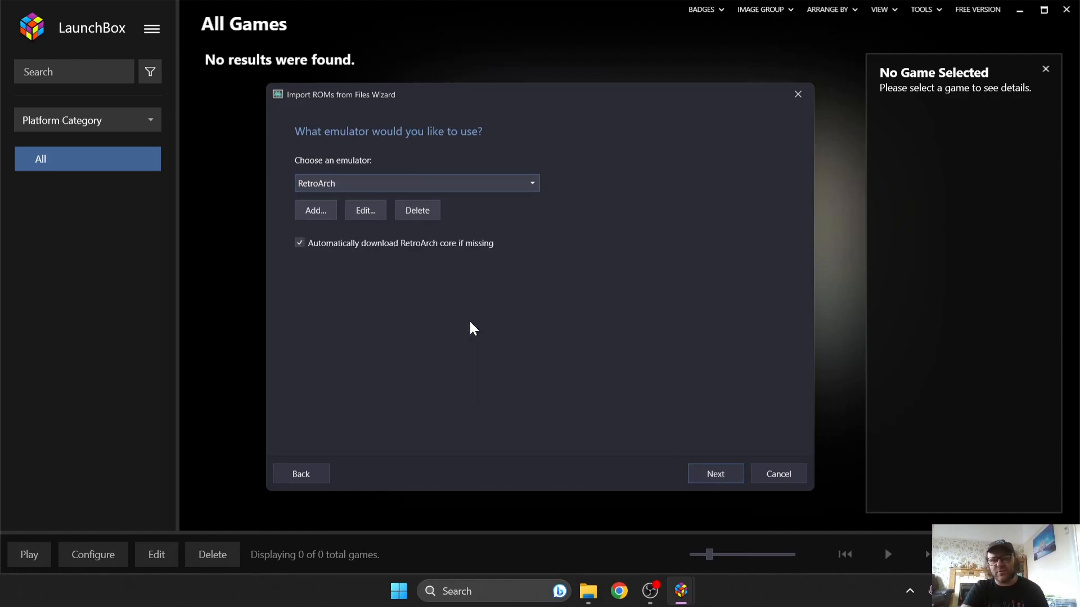
{"action": "mouse_move", "coordinate": [392, 266]}
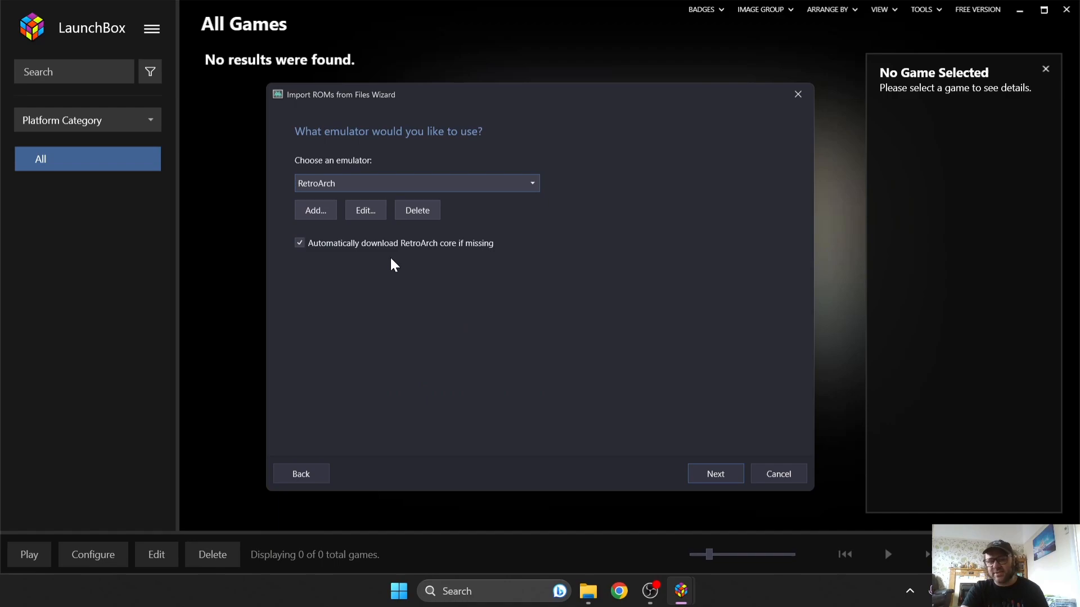
{"action": "mouse_move", "coordinate": [310, 265]}
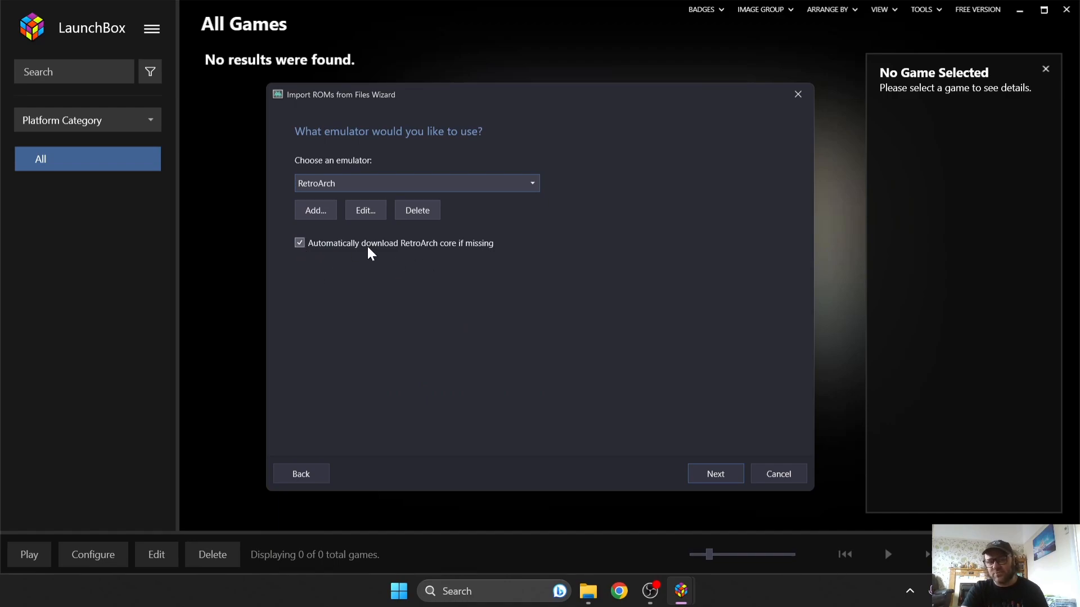
{"action": "mouse_move", "coordinate": [489, 251]}
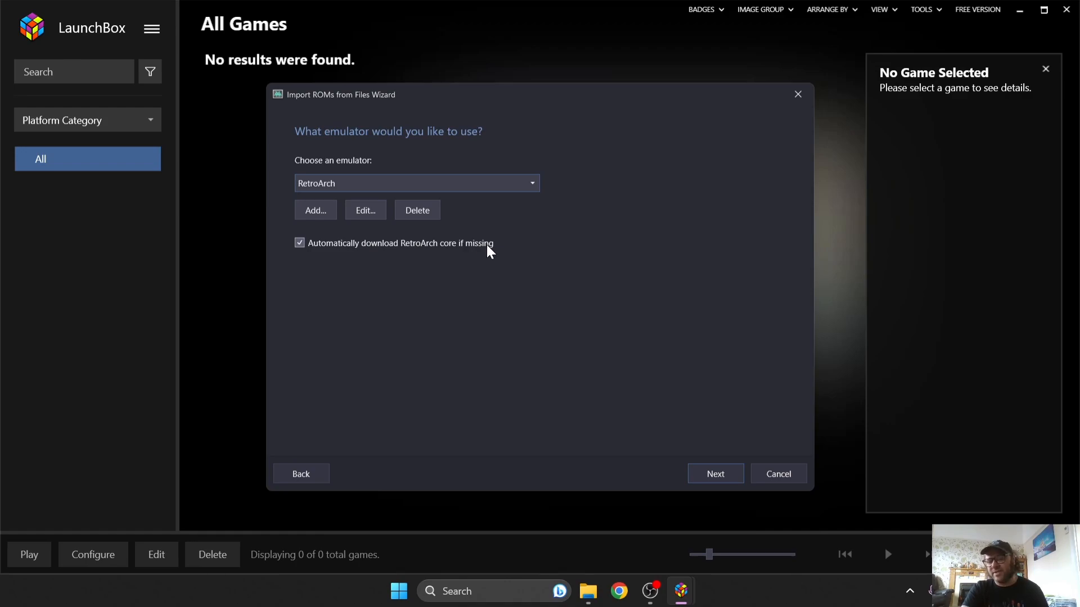
{"action": "mouse_move", "coordinate": [568, 285]}
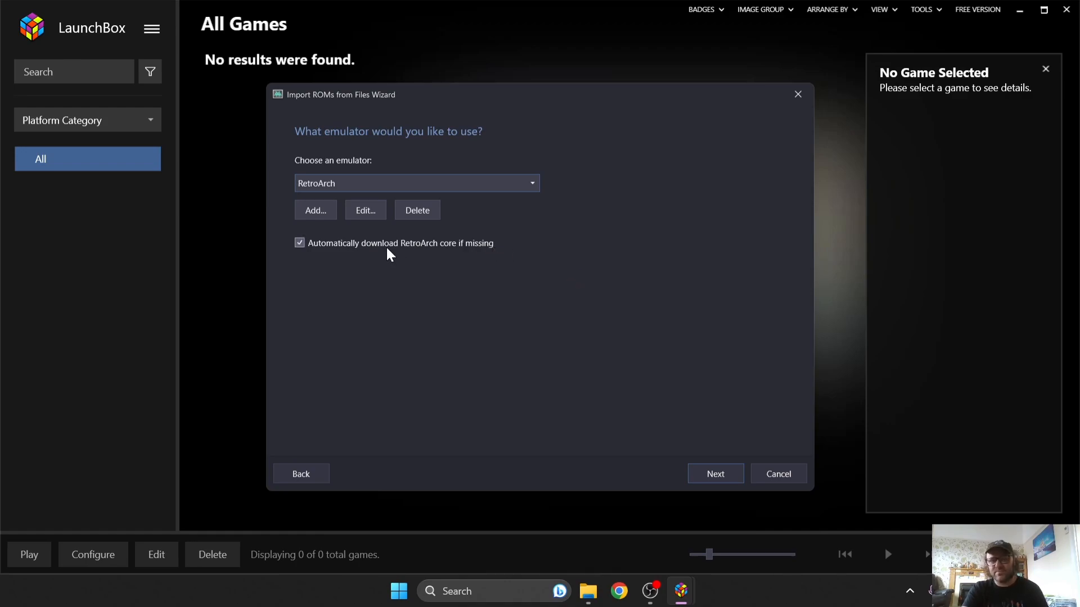
{"action": "mouse_move", "coordinate": [784, 410]}
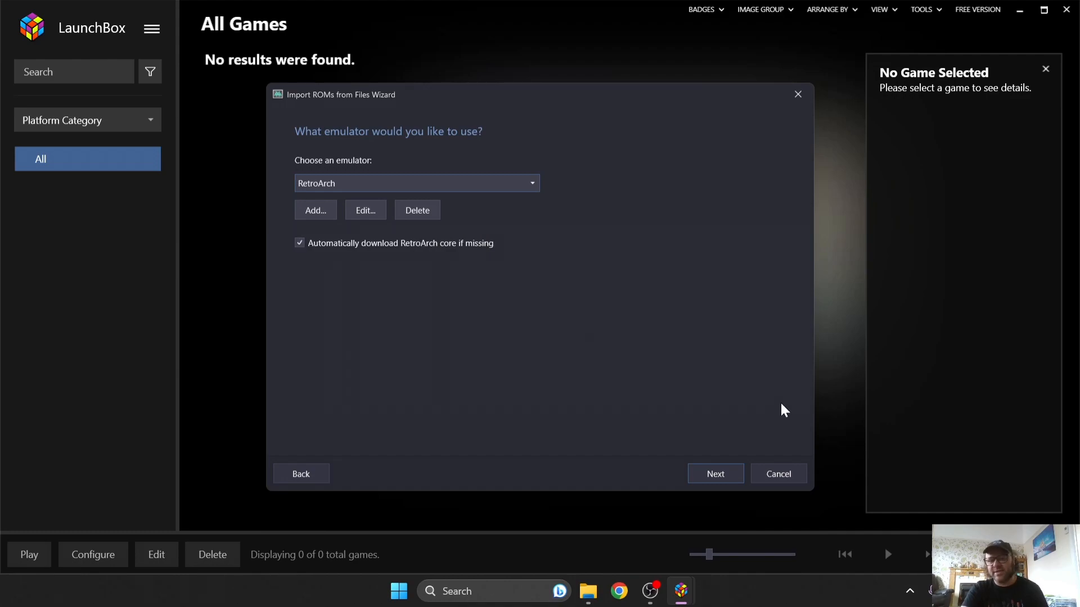
Step: Accept RetroArch and continue to the move/copy file location question
{"action": "left_click", "coordinate": [715, 473]}
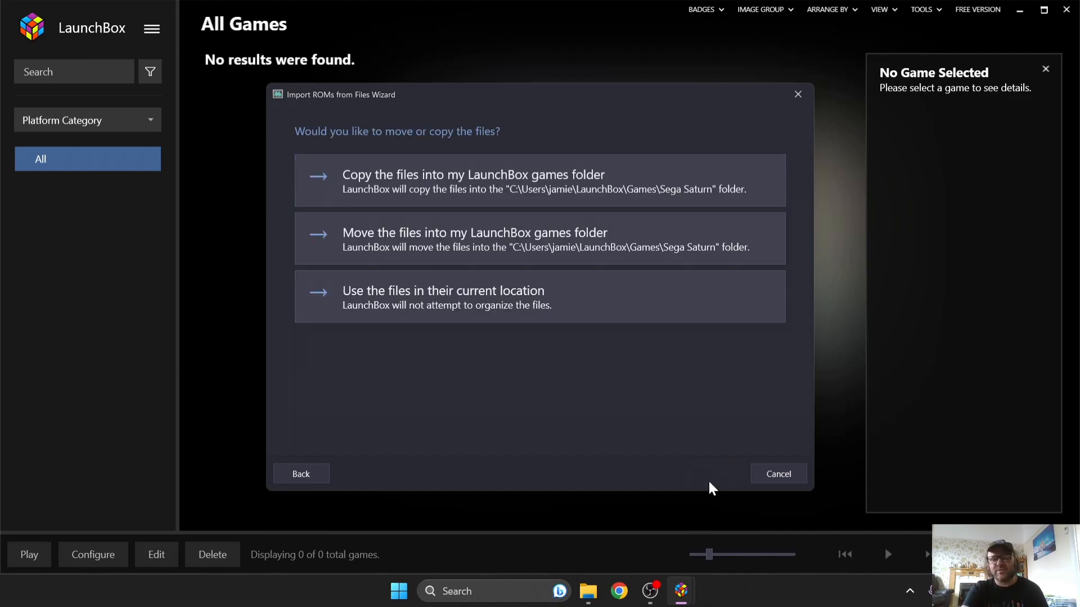
{"action": "mouse_move", "coordinate": [520, 368]}
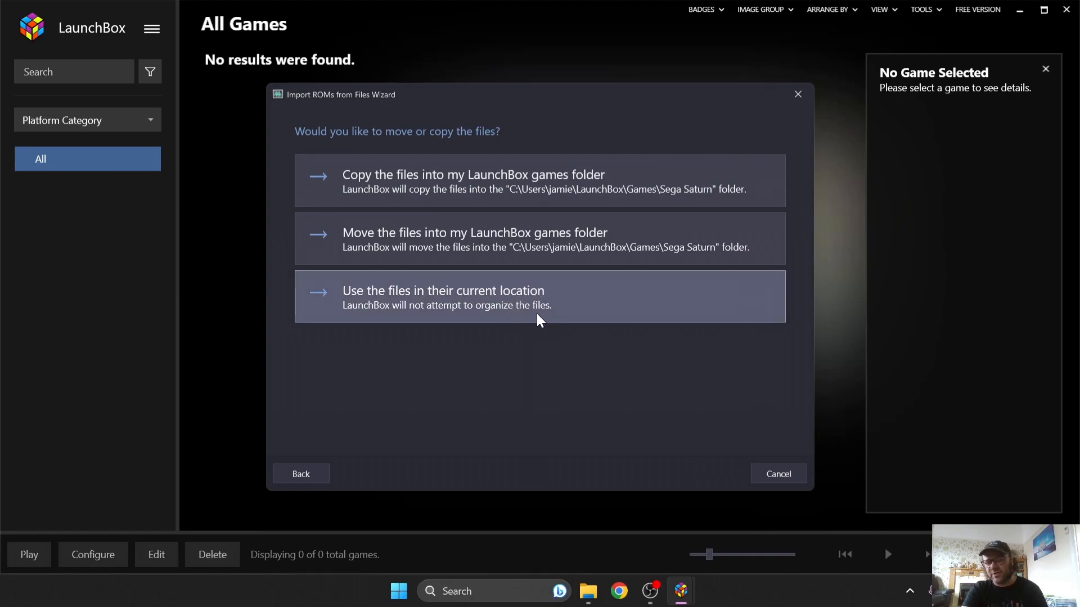
{"action": "mouse_move", "coordinate": [562, 238]}
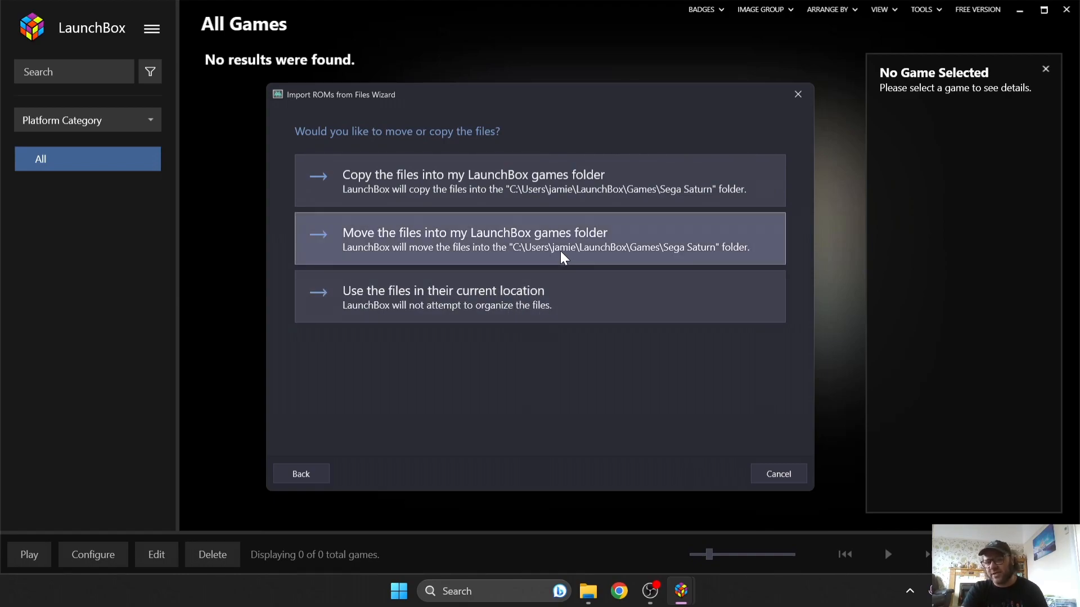
{"action": "mouse_move", "coordinate": [525, 349]}
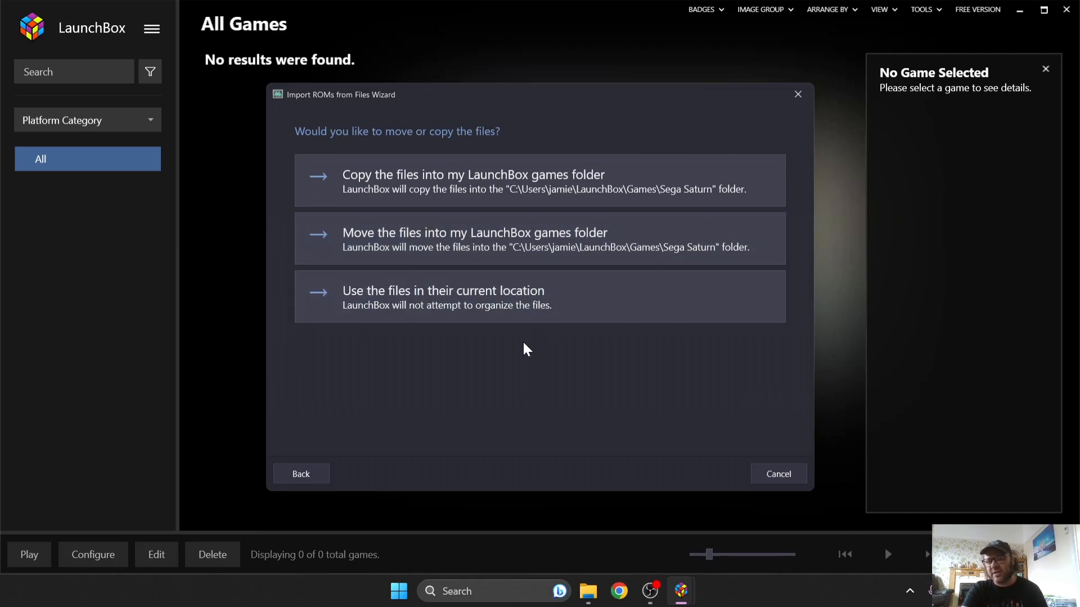
{"action": "mouse_move", "coordinate": [510, 321]}
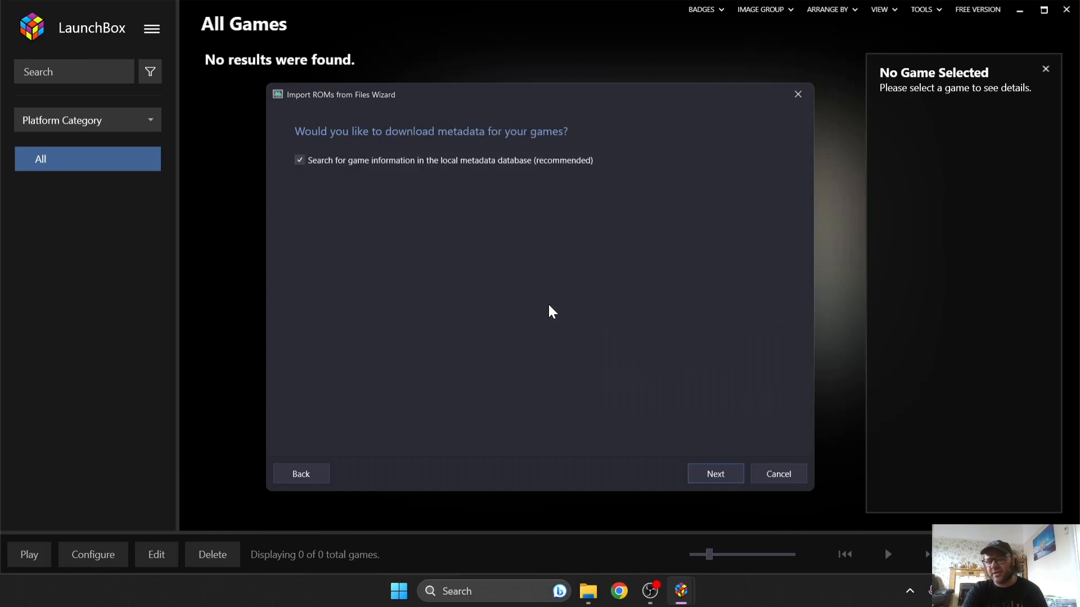
{"action": "mouse_move", "coordinate": [664, 501]}
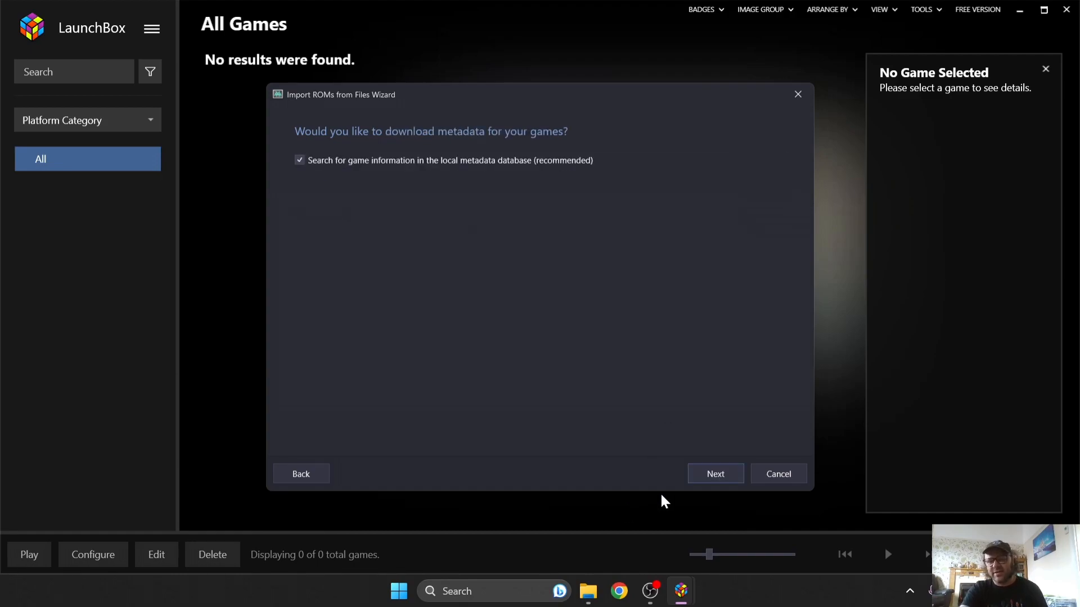
Step: Keep local metadata search and all image types selected, continuing to the EmuMovies step
{"action": "left_click", "coordinate": [715, 473]}
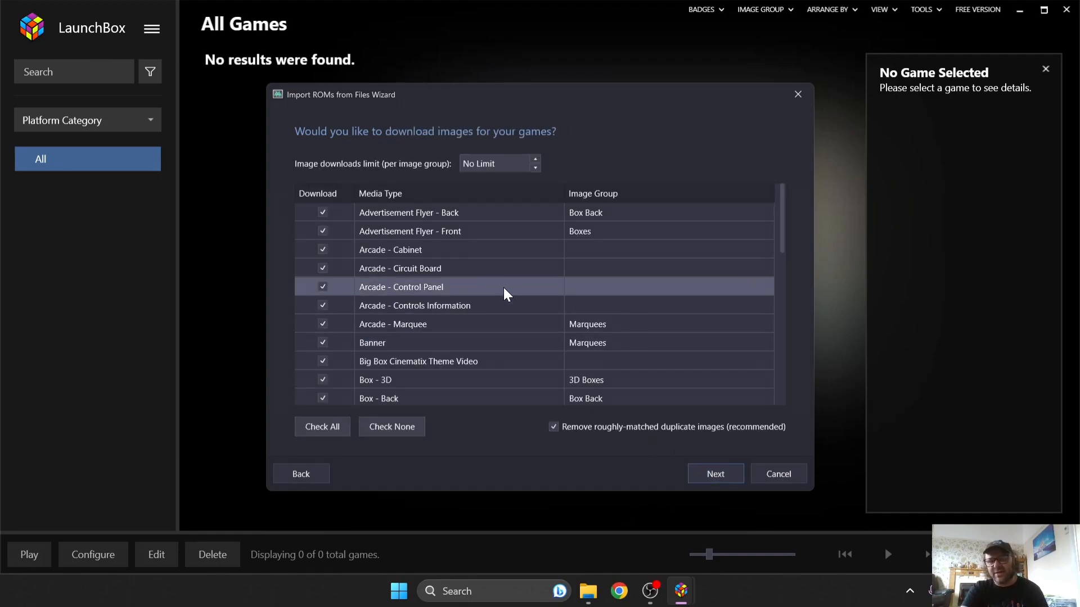
{"action": "mouse_move", "coordinate": [477, 293]}
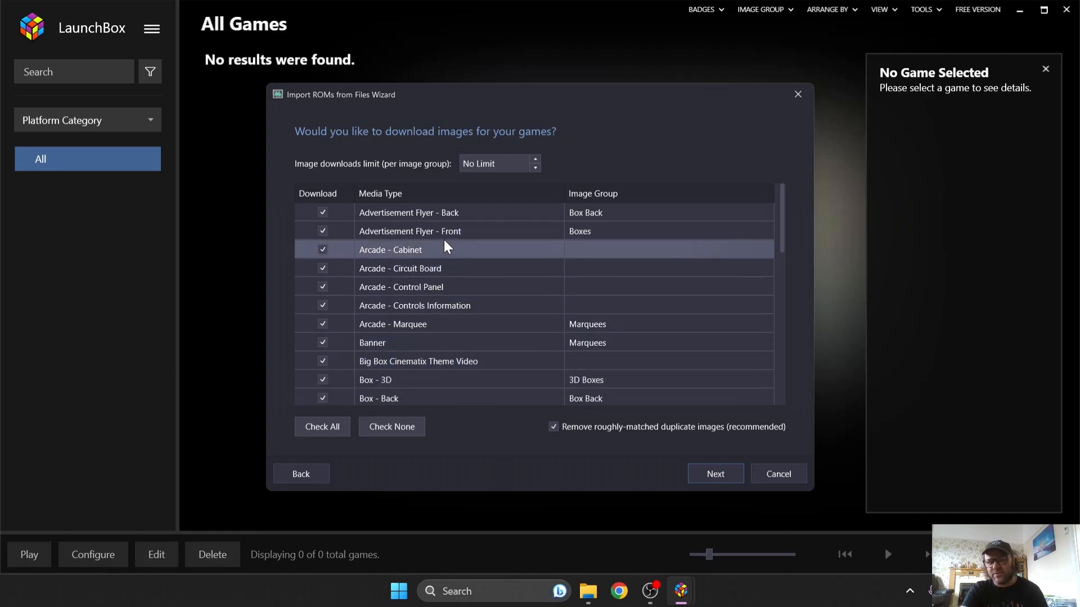
{"action": "mouse_move", "coordinate": [434, 398]}
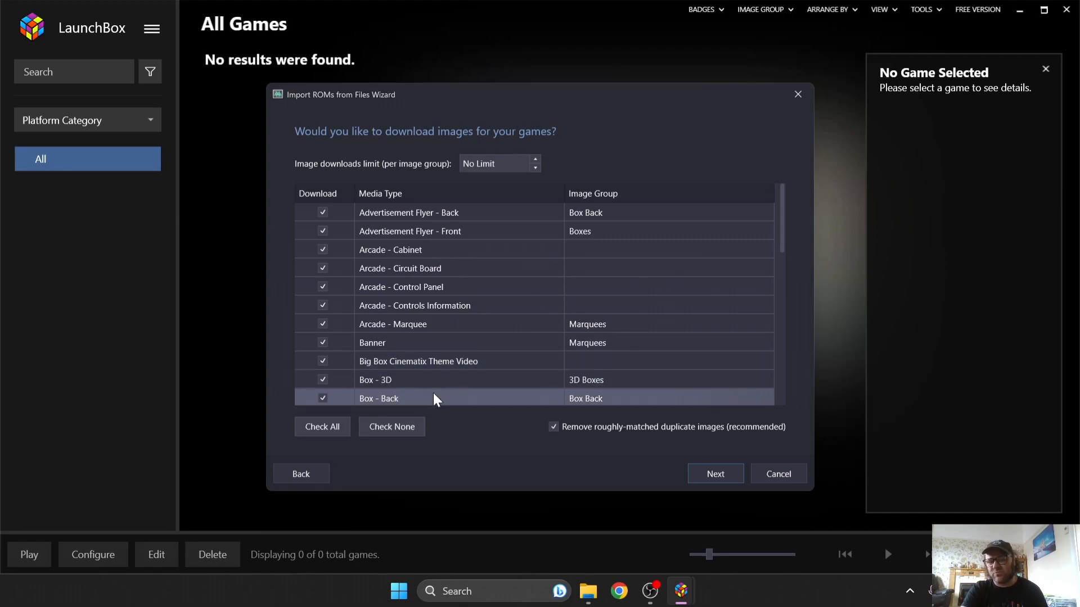
{"action": "mouse_move", "coordinate": [541, 440]}
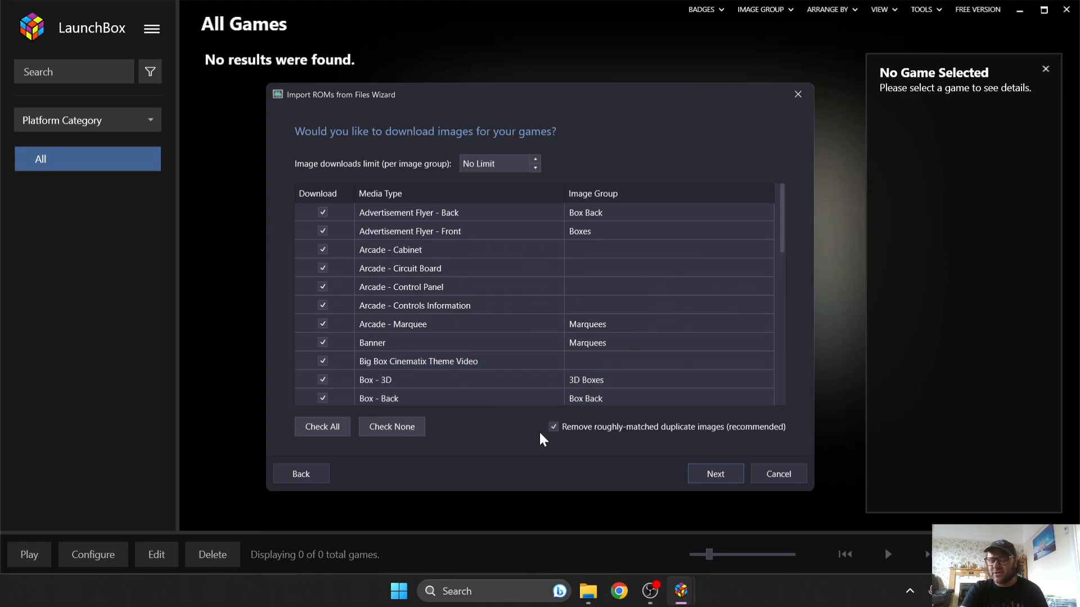
{"action": "mouse_move", "coordinate": [558, 450]}
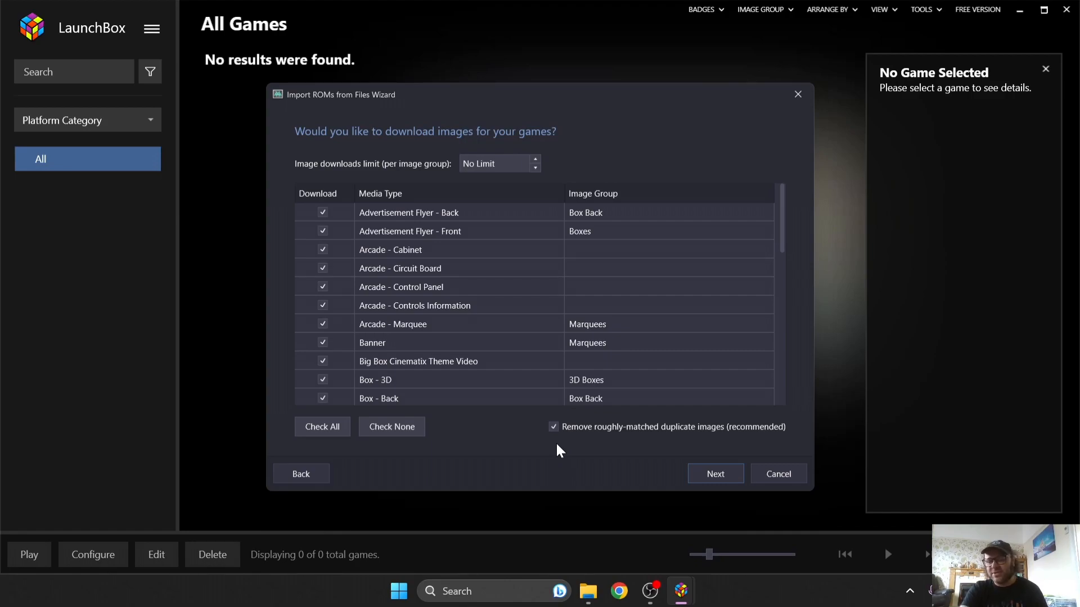
{"action": "mouse_move", "coordinate": [716, 474]}
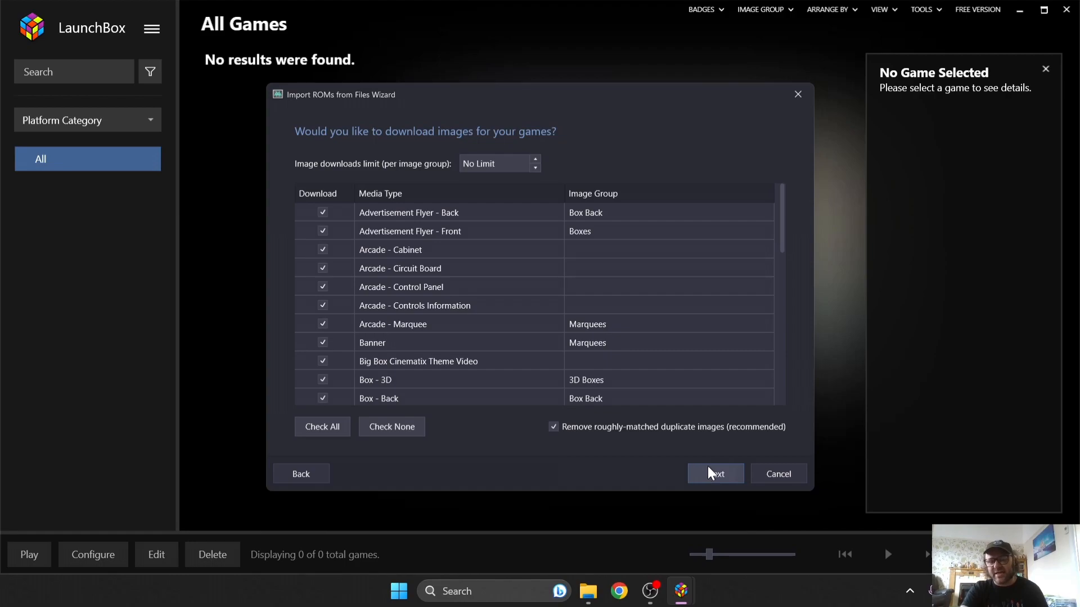
{"action": "left_click", "coordinate": [716, 473]}
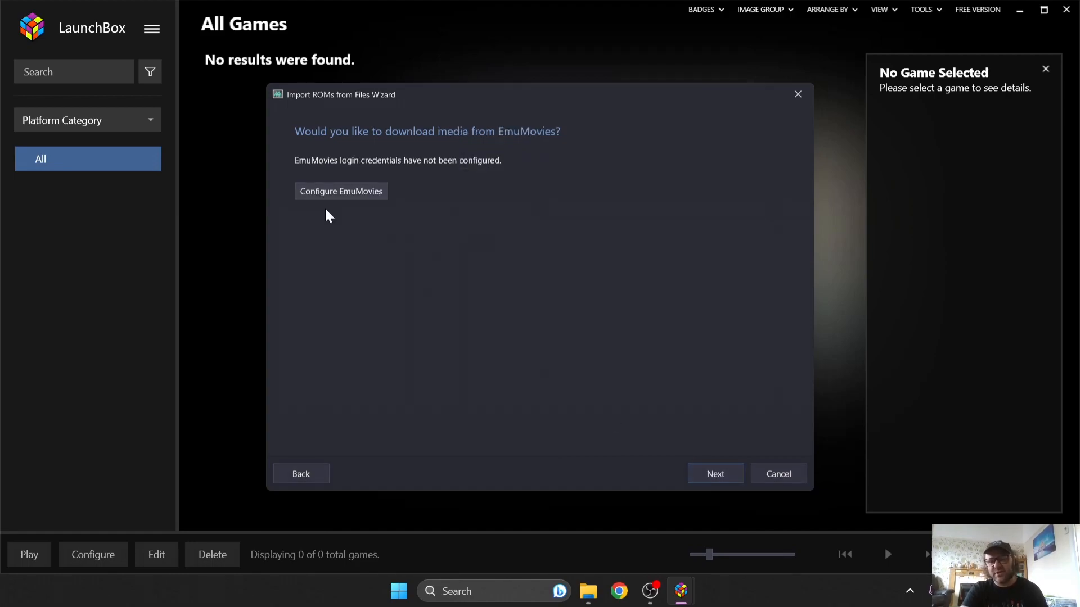
Step: Leave the EmuMovies login unset and skip its media, reaching the bezel download step
{"action": "left_click", "coordinate": [340, 191]}
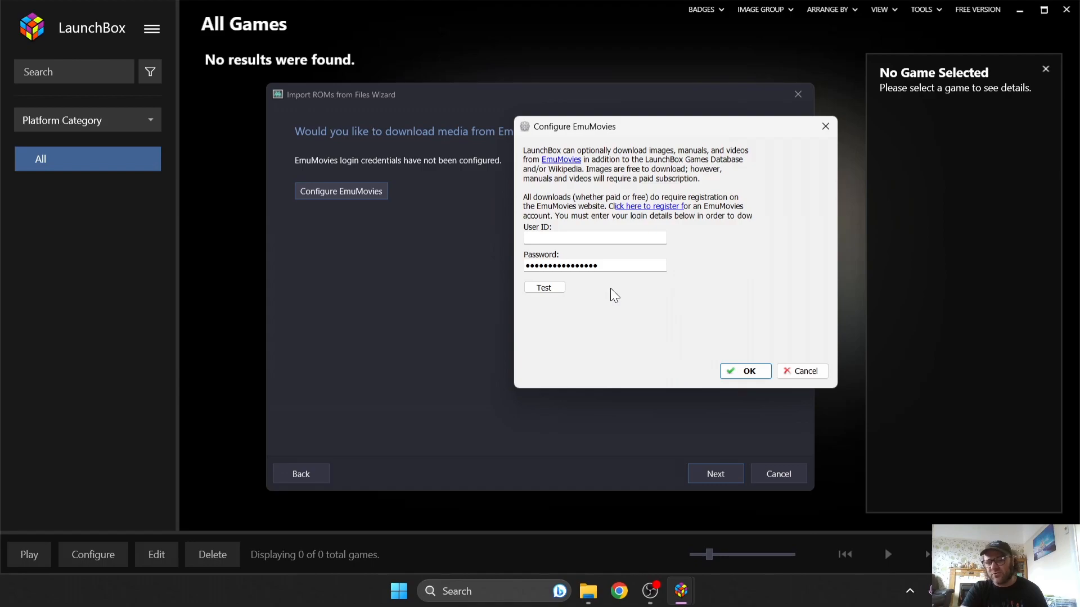
{"action": "mouse_move", "coordinate": [685, 284]}
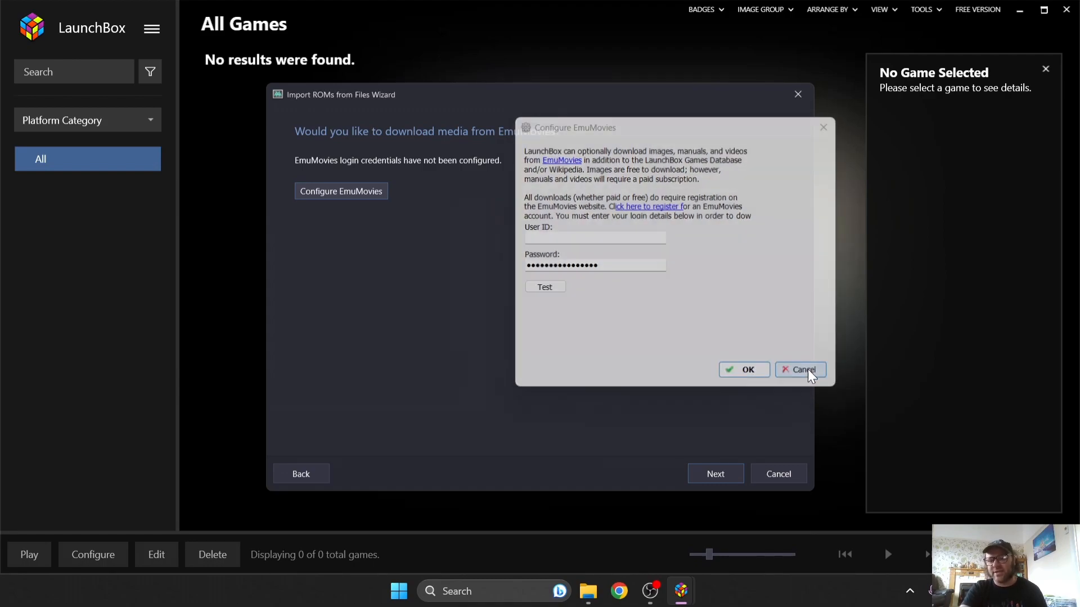
{"action": "left_click", "coordinate": [800, 371]}
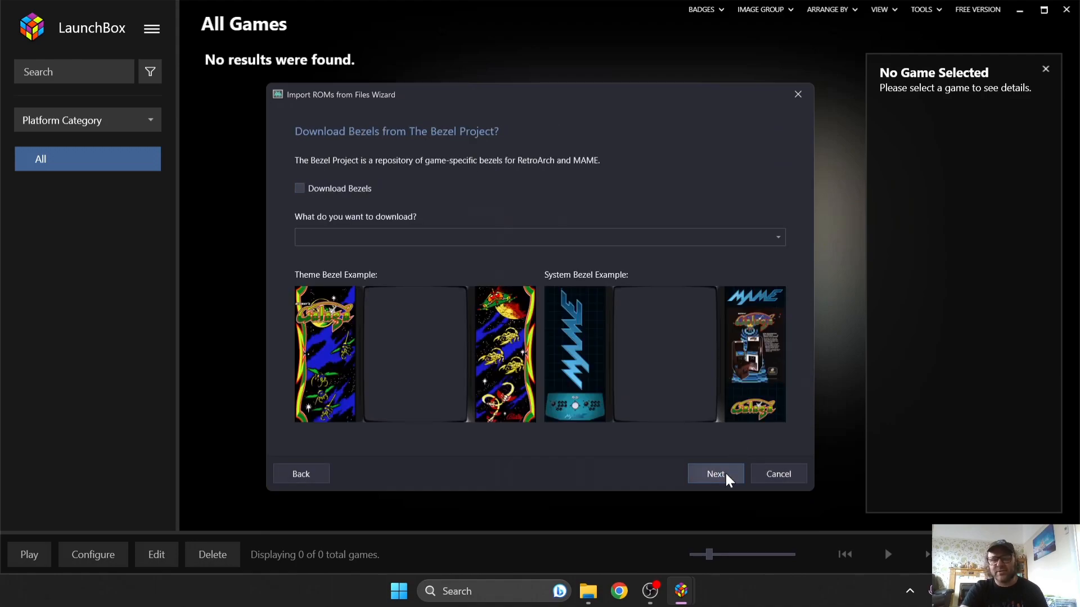
{"action": "mouse_move", "coordinate": [521, 204]}
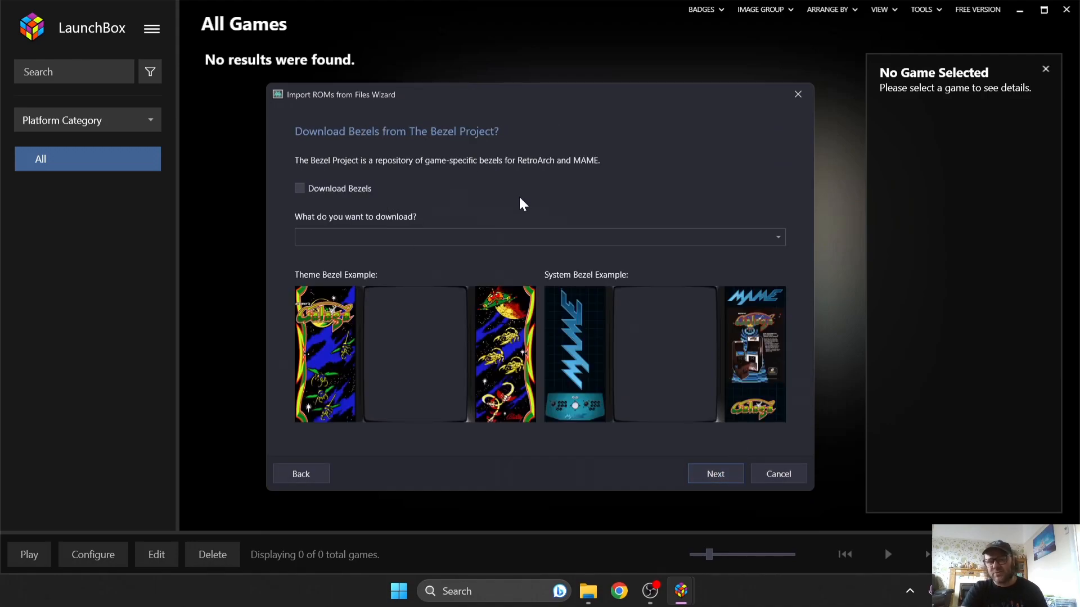
{"action": "mouse_move", "coordinate": [486, 200]}
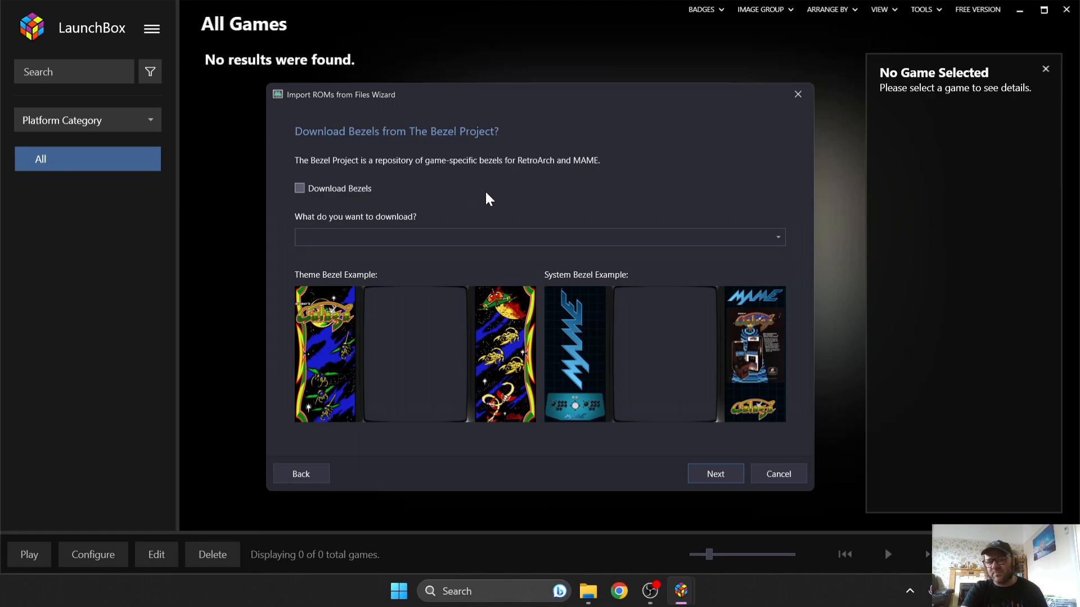
{"action": "mouse_move", "coordinate": [630, 178]}
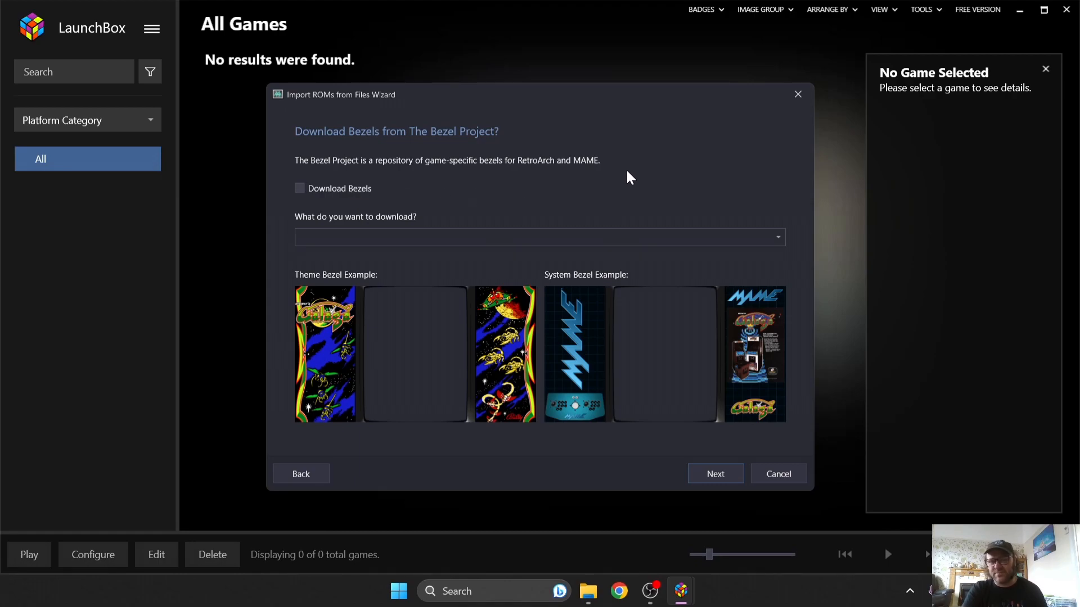
{"action": "mouse_move", "coordinate": [504, 358]}
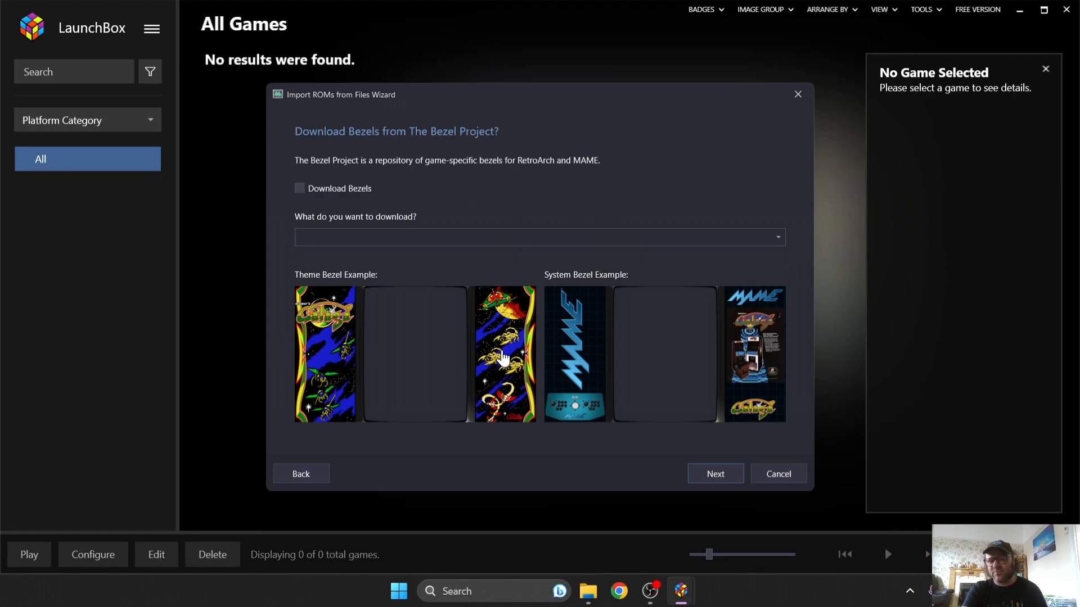
{"action": "mouse_move", "coordinate": [505, 361]}
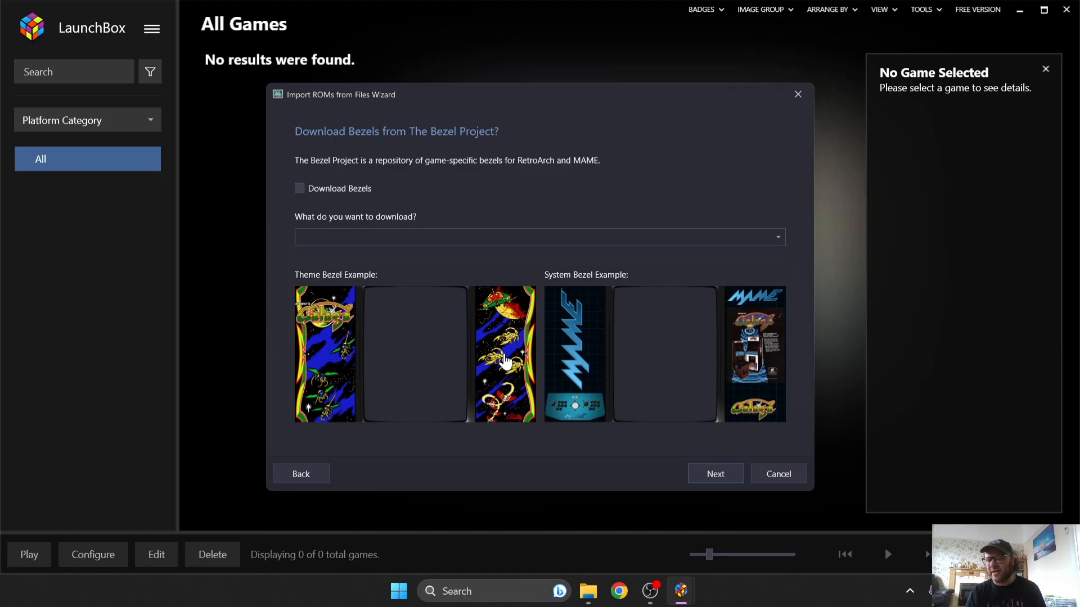
{"action": "mouse_move", "coordinate": [498, 331]}
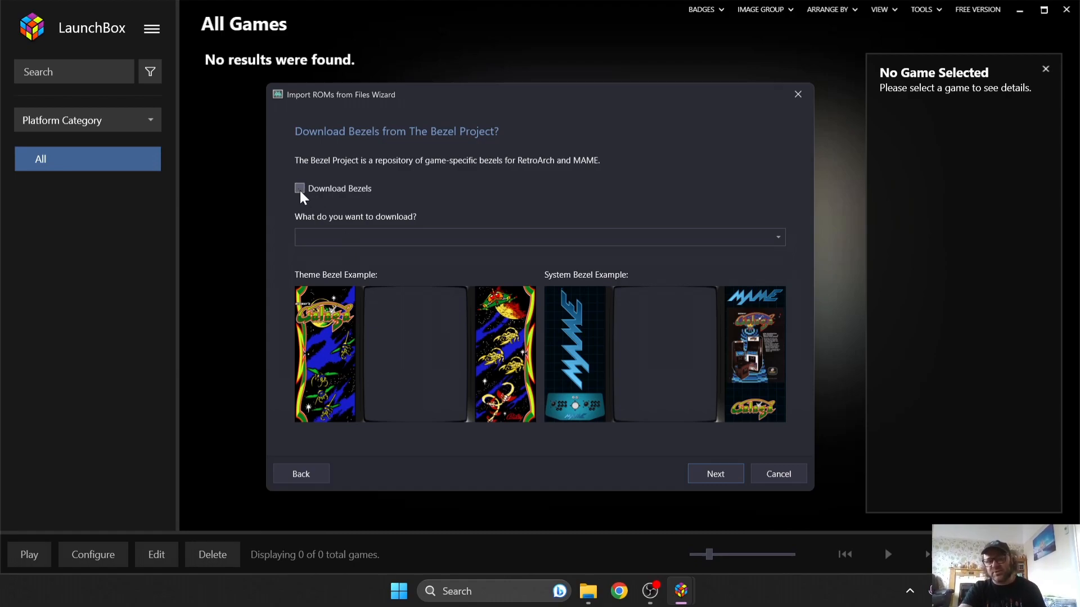
Step: Leave bezel downloads turned off and continue to the custom import options
{"action": "left_click", "coordinate": [300, 188]}
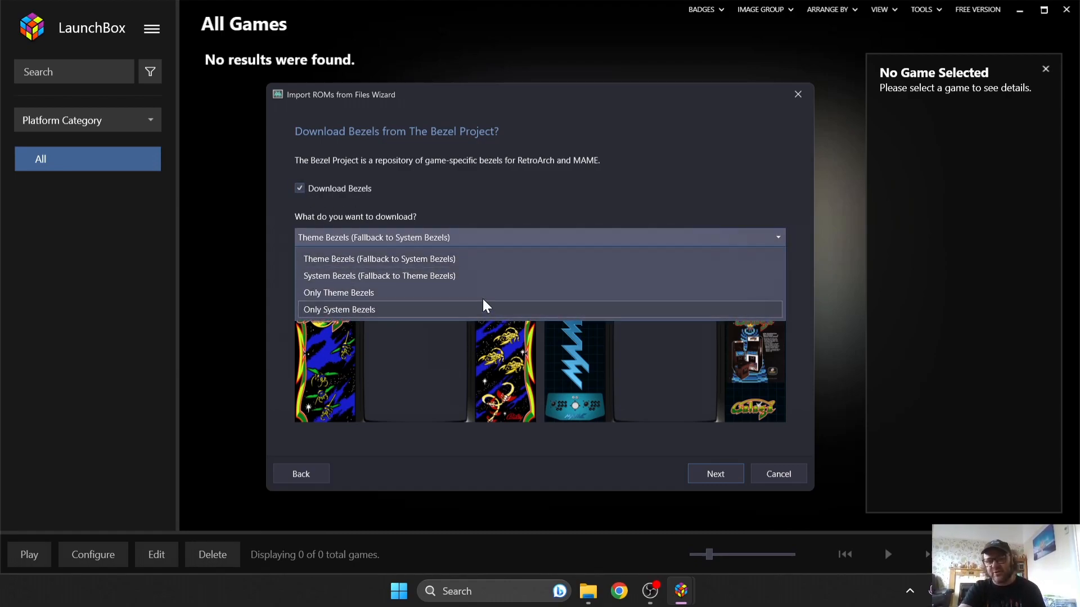
{"action": "left_click", "coordinate": [379, 259]}
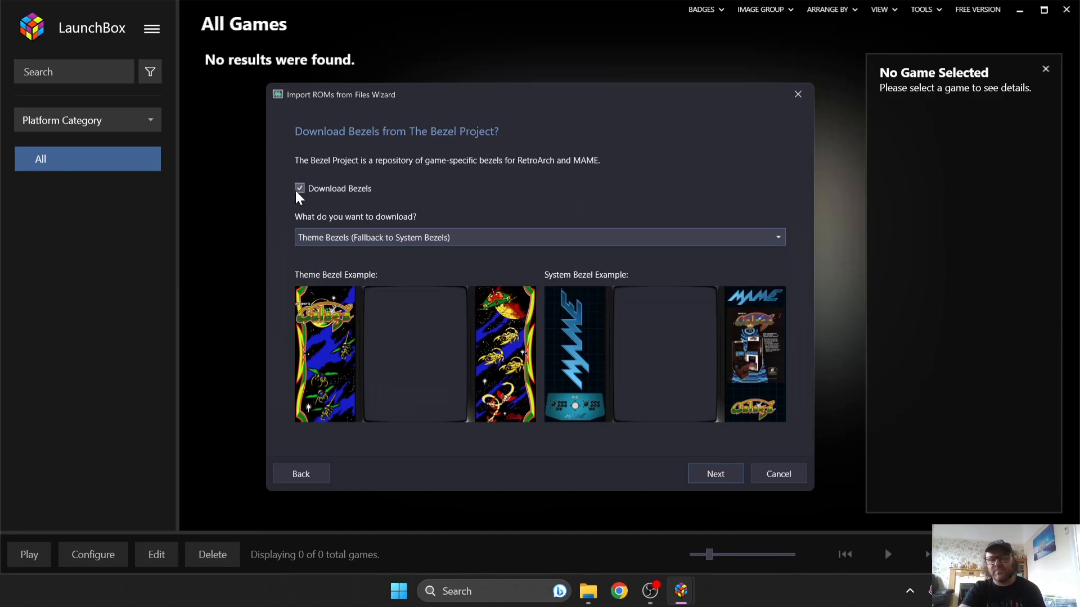
{"action": "left_click", "coordinate": [299, 188]}
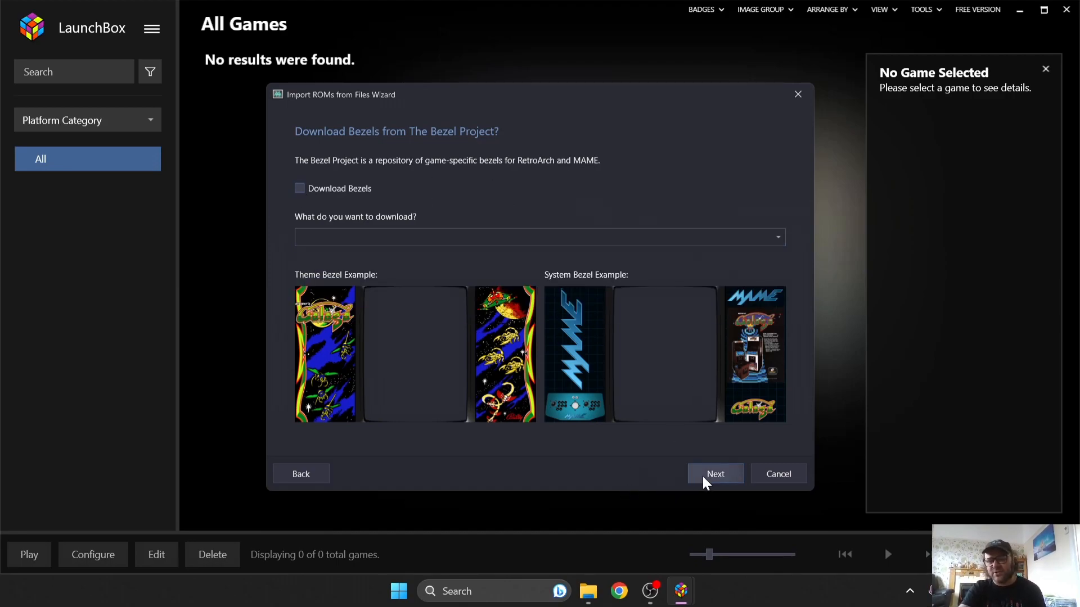
{"action": "left_click", "coordinate": [715, 473]}
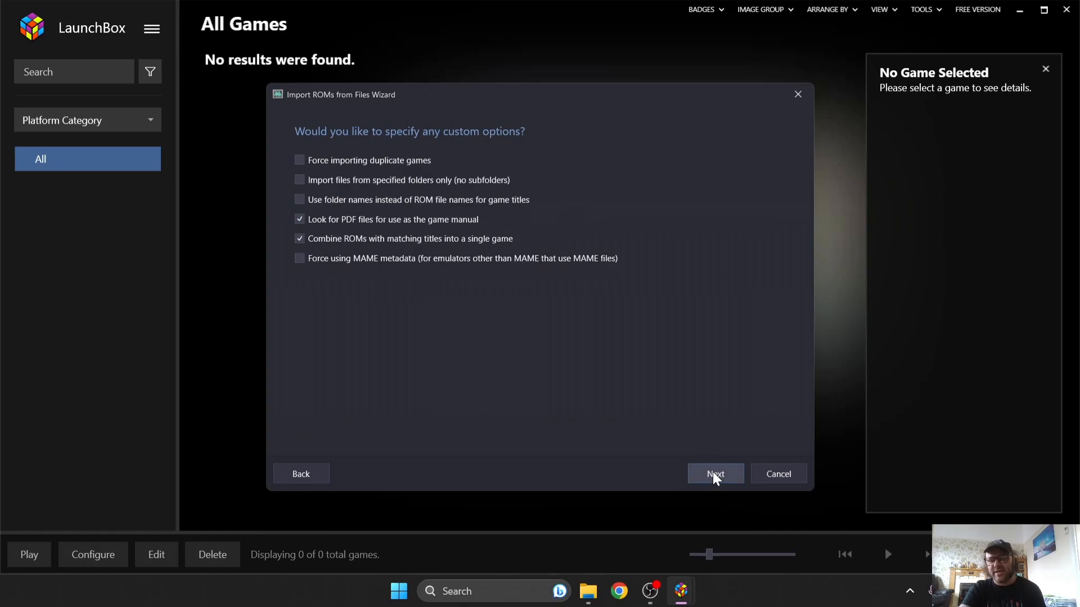
Step: Accept default custom options, review Alien Trilogy in the Ready to Import list and finish the import
{"action": "left_click", "coordinate": [715, 473]}
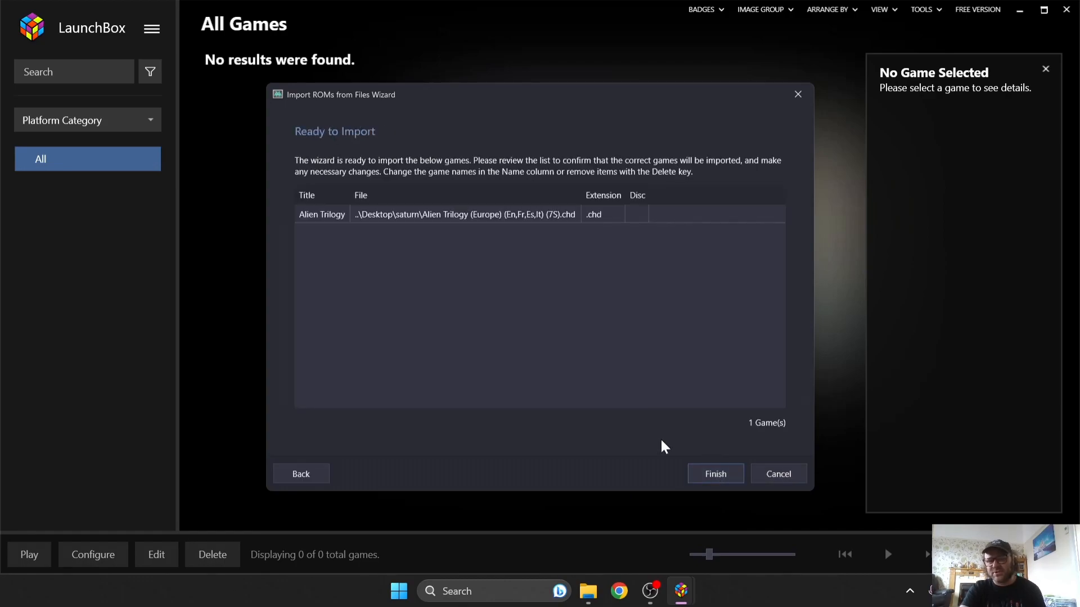
{"action": "left_click", "coordinate": [448, 213]}
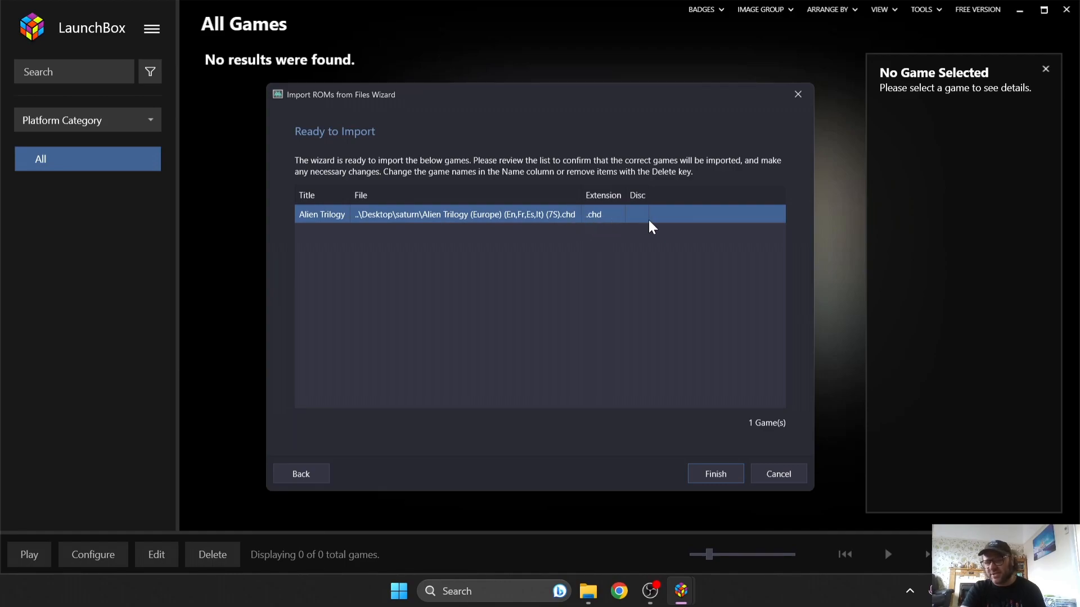
{"action": "mouse_move", "coordinate": [631, 321]}
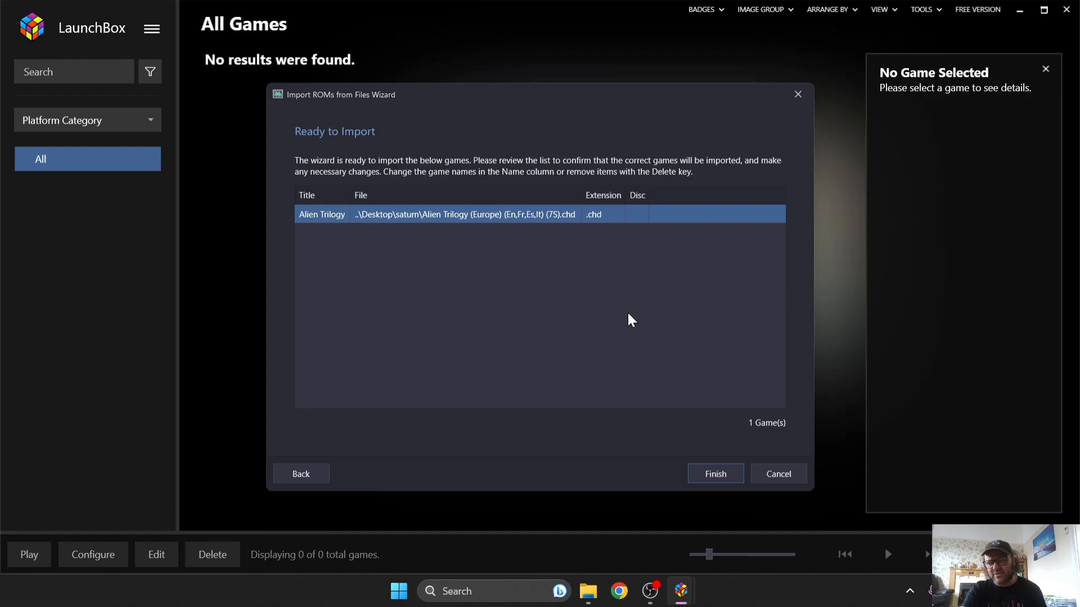
{"action": "mouse_move", "coordinate": [601, 391]}
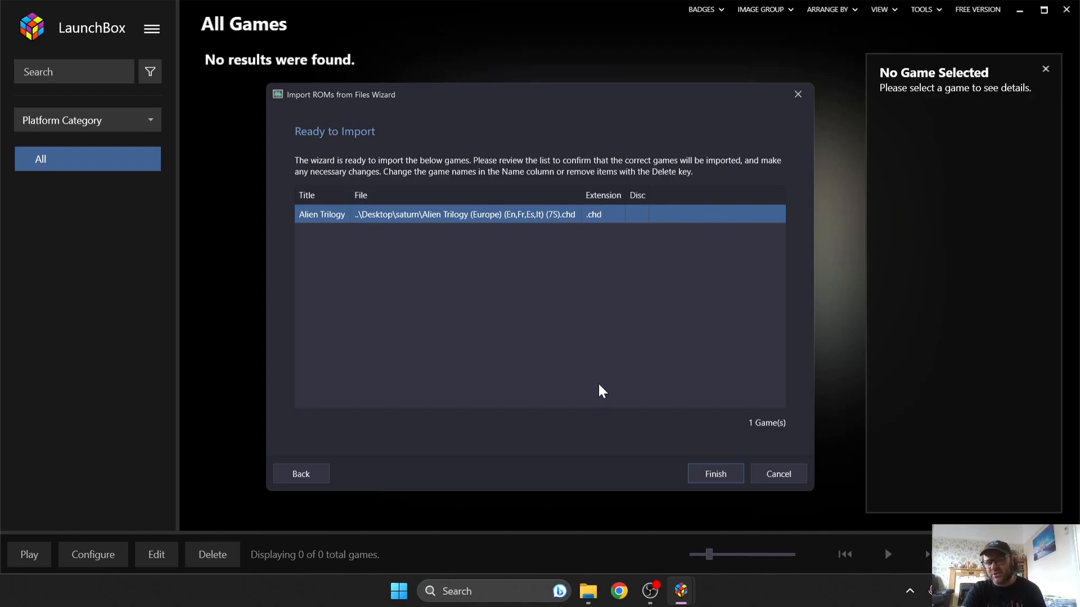
{"action": "mouse_move", "coordinate": [596, 240]}
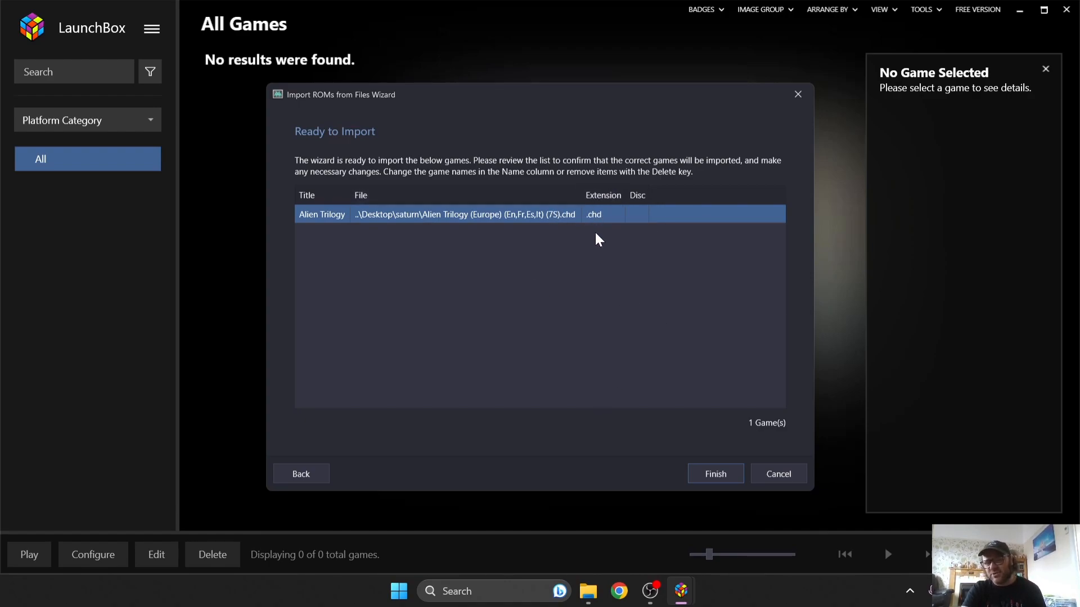
{"action": "mouse_move", "coordinate": [617, 325]}
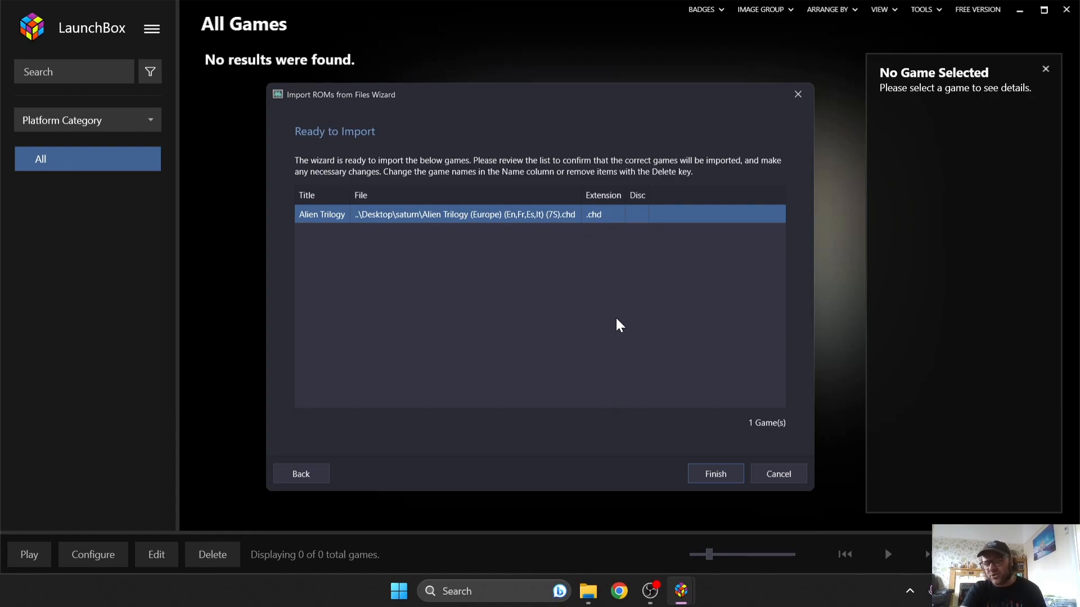
{"action": "left_click", "coordinate": [714, 473]}
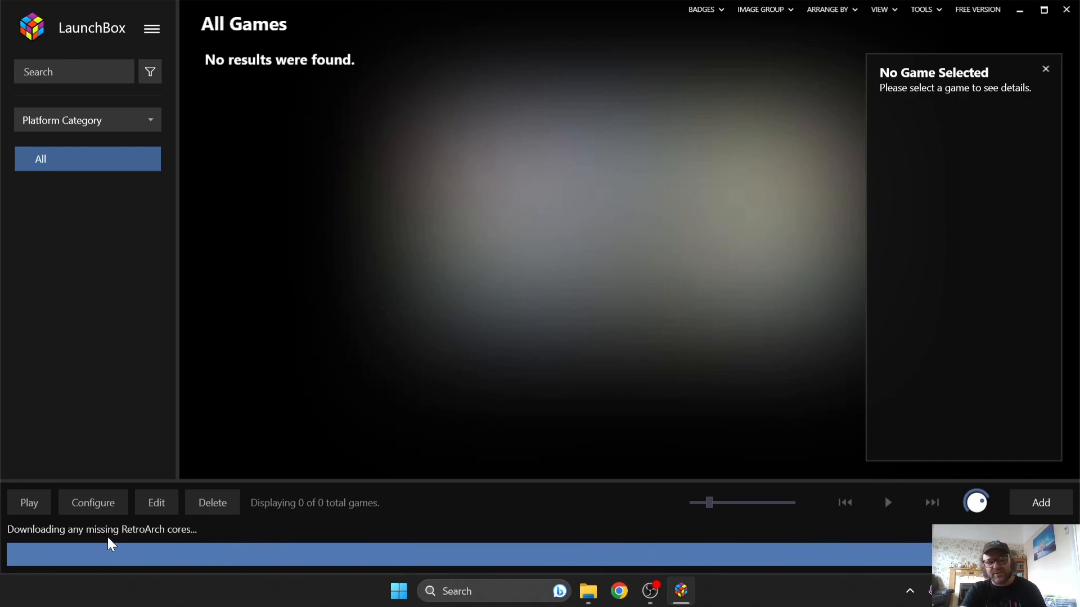
{"action": "mouse_move", "coordinate": [247, 548]}
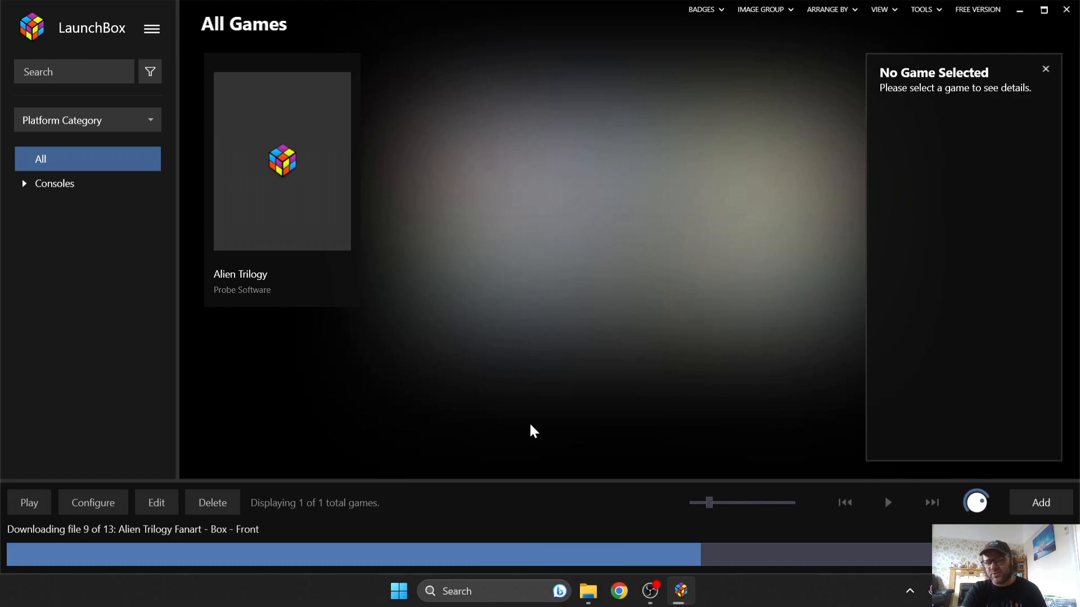
{"action": "mouse_move", "coordinate": [636, 409]}
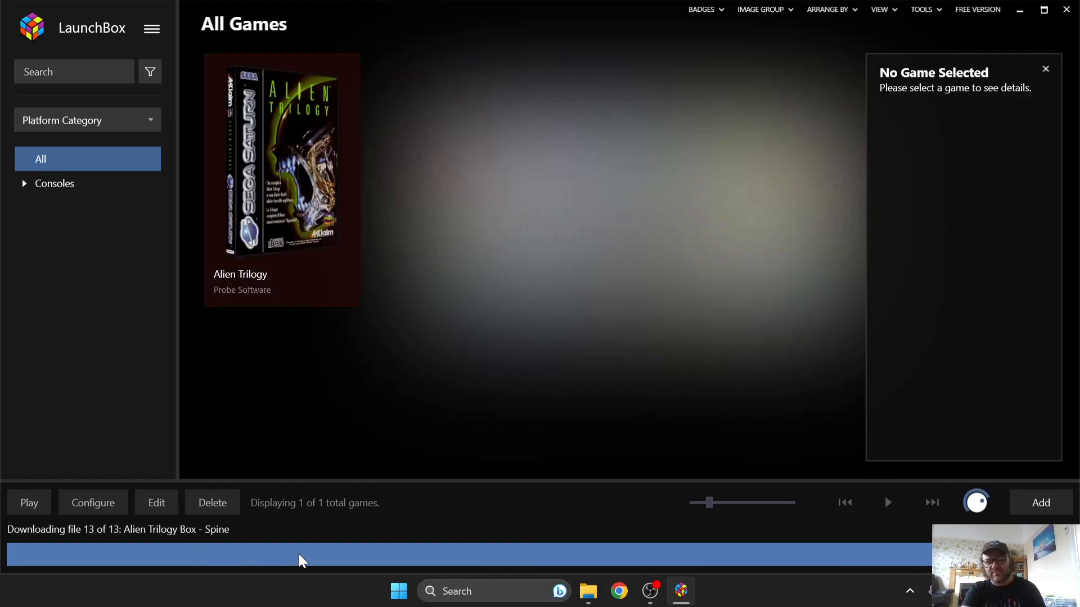
Step: Select Alien Trilogy in All Games to show its imported details and box art
{"action": "left_click", "coordinate": [281, 160]}
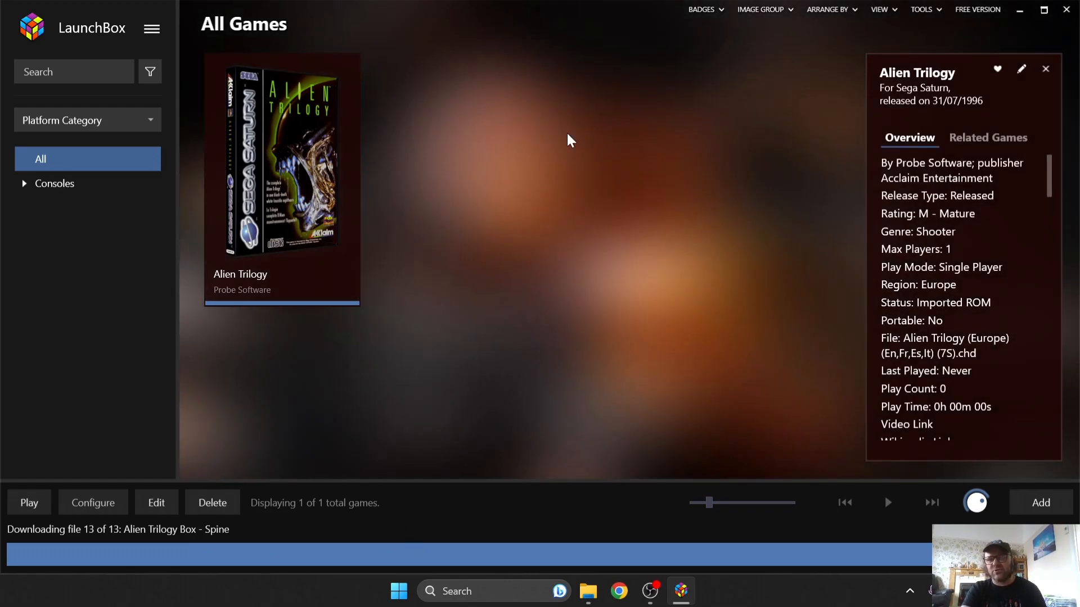
Step: Switch Alien Trilogy's Image Group through Carts and Screenshots to flat Boxes, then launch it in RetroArch
{"action": "left_click", "coordinate": [760, 9]}
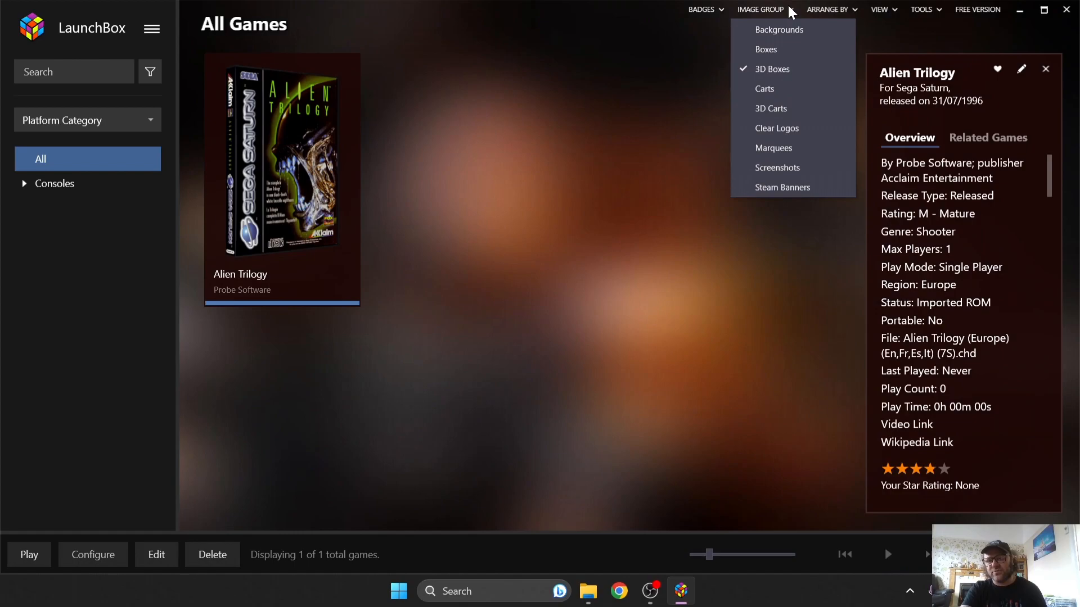
{"action": "mouse_move", "coordinate": [764, 87]}
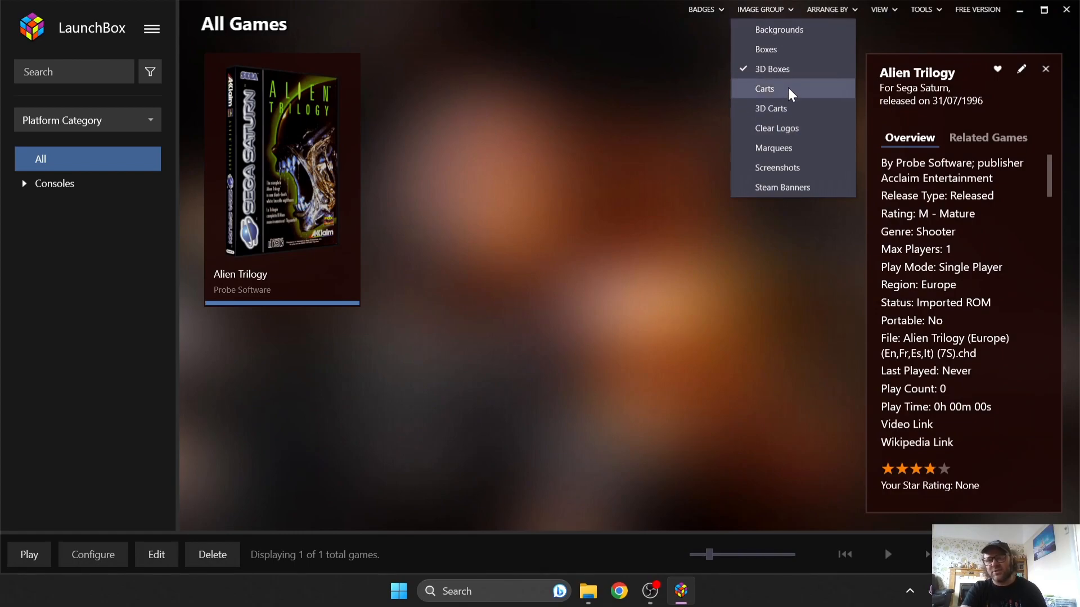
{"action": "left_click", "coordinate": [764, 88]}
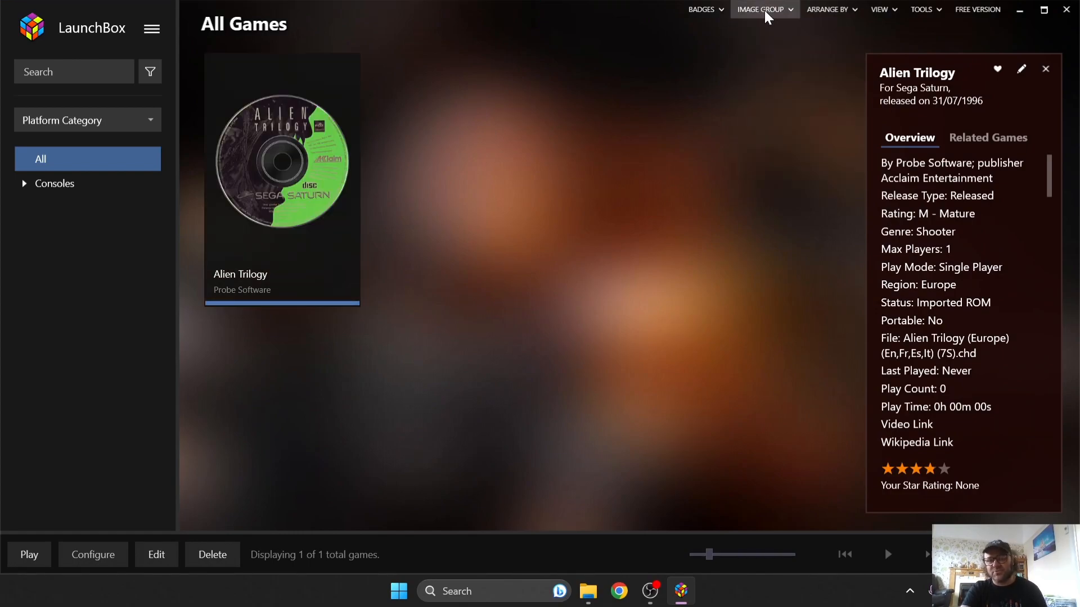
{"action": "left_click", "coordinate": [760, 9]}
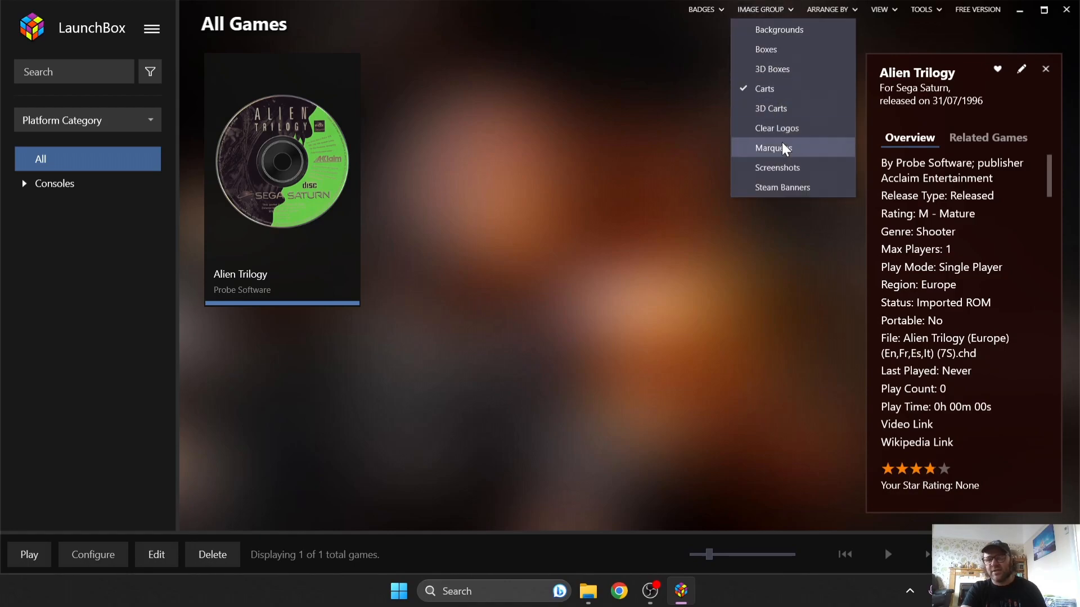
{"action": "left_click", "coordinate": [778, 168]}
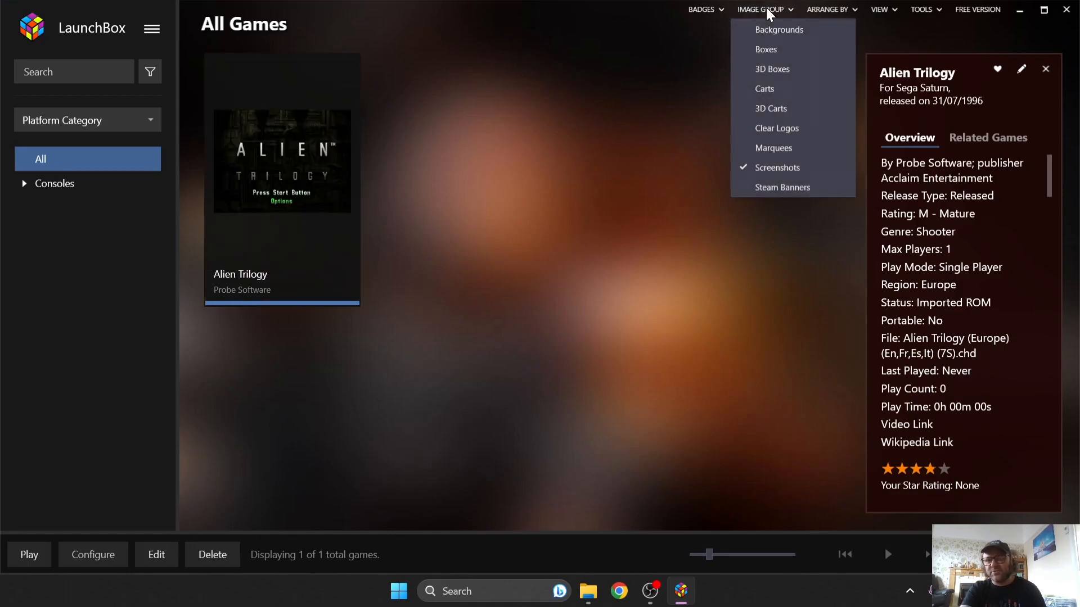
{"action": "left_click", "coordinate": [765, 48]}
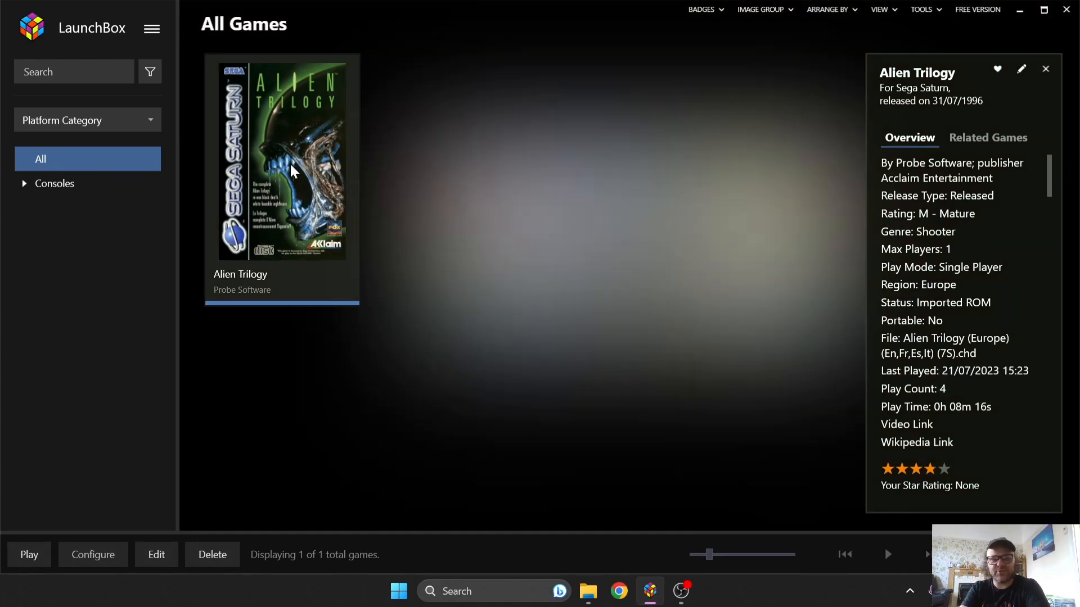
{"action": "left_click", "coordinate": [29, 555]}
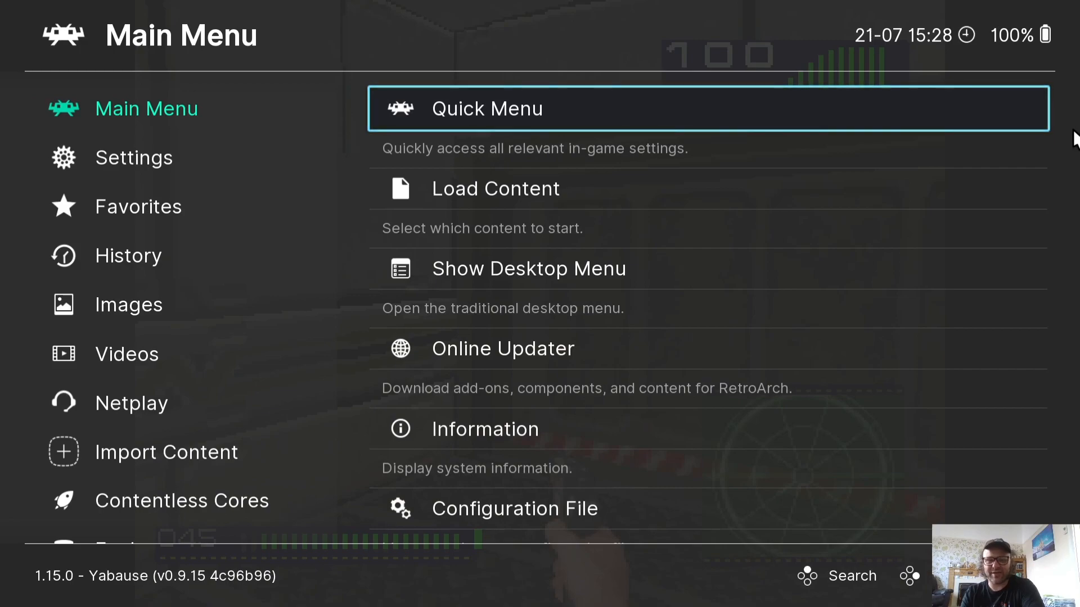
Step: Enable Integer Scale and Overscale with a 16:9 aspect ratio in Video Scaling, returning to the main menu
{"action": "left_click", "coordinate": [134, 158]}
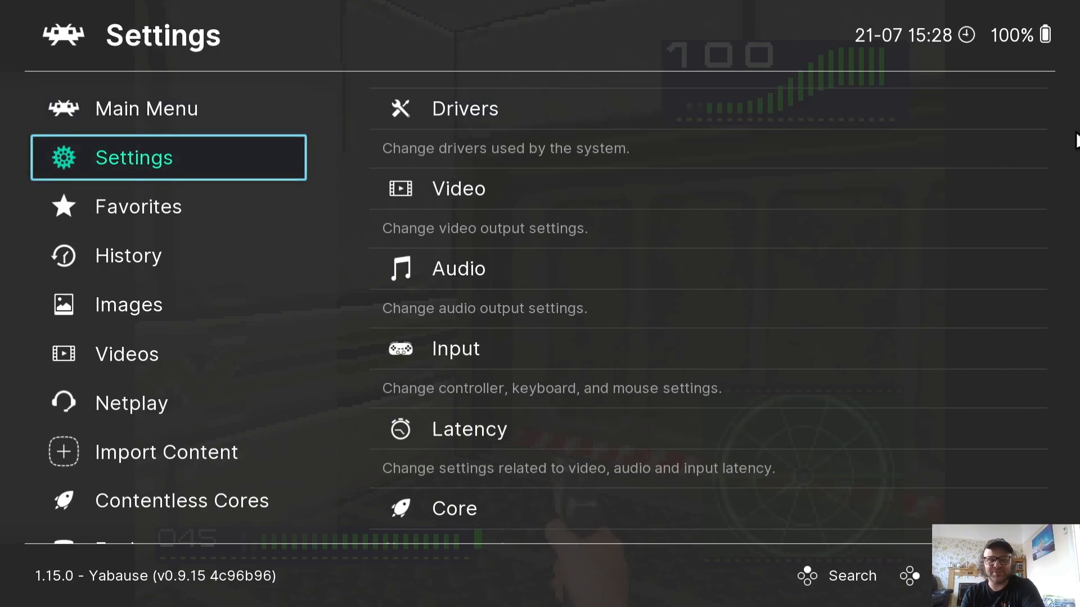
{"action": "left_click", "coordinate": [458, 188]}
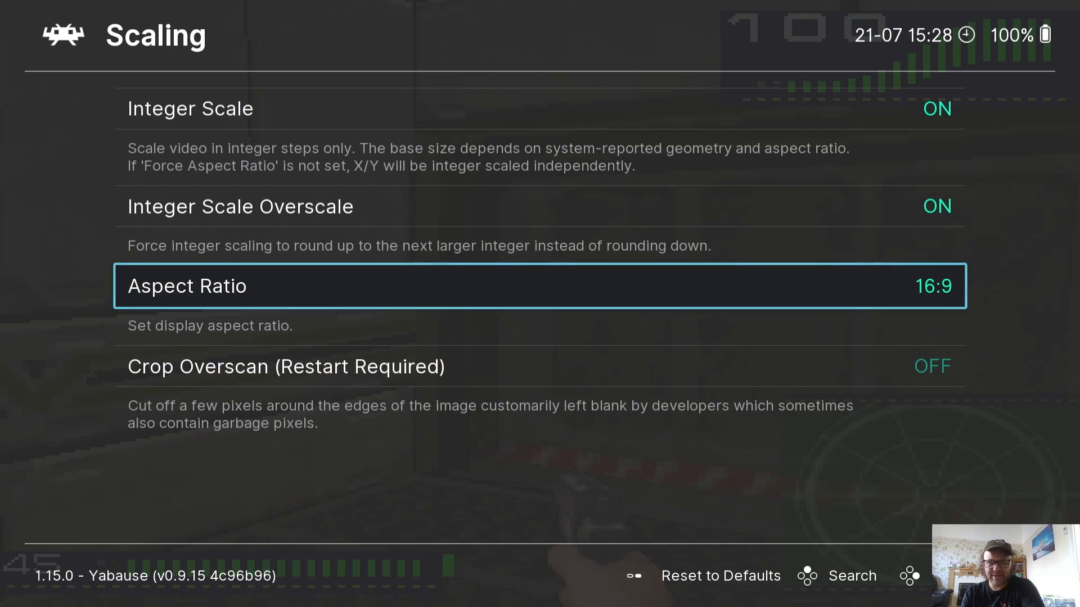
{"action": "key", "text": "Down"}
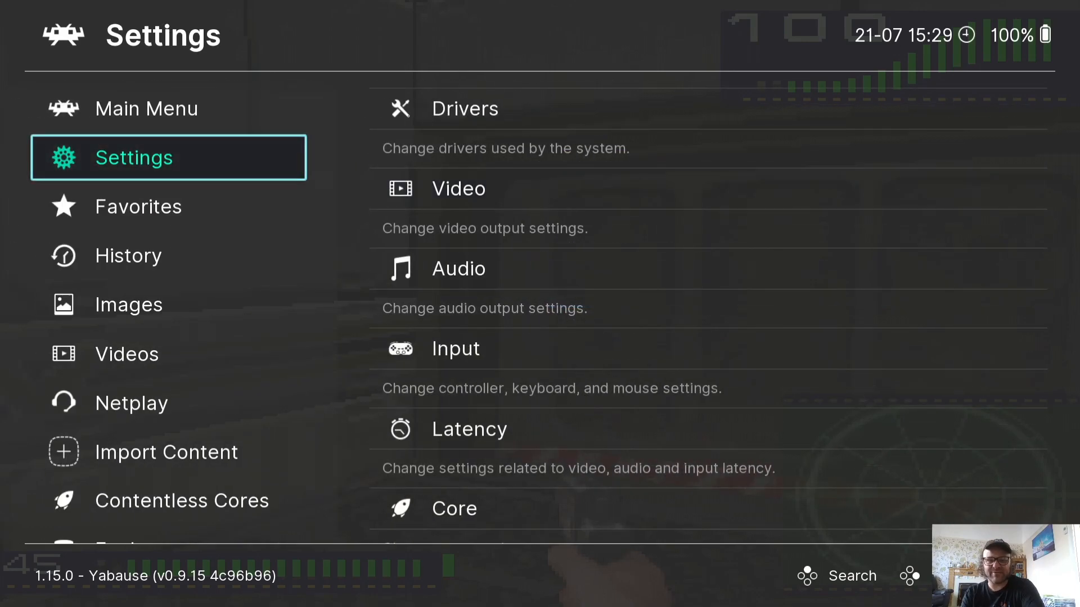
{"action": "left_click", "coordinate": [146, 108]}
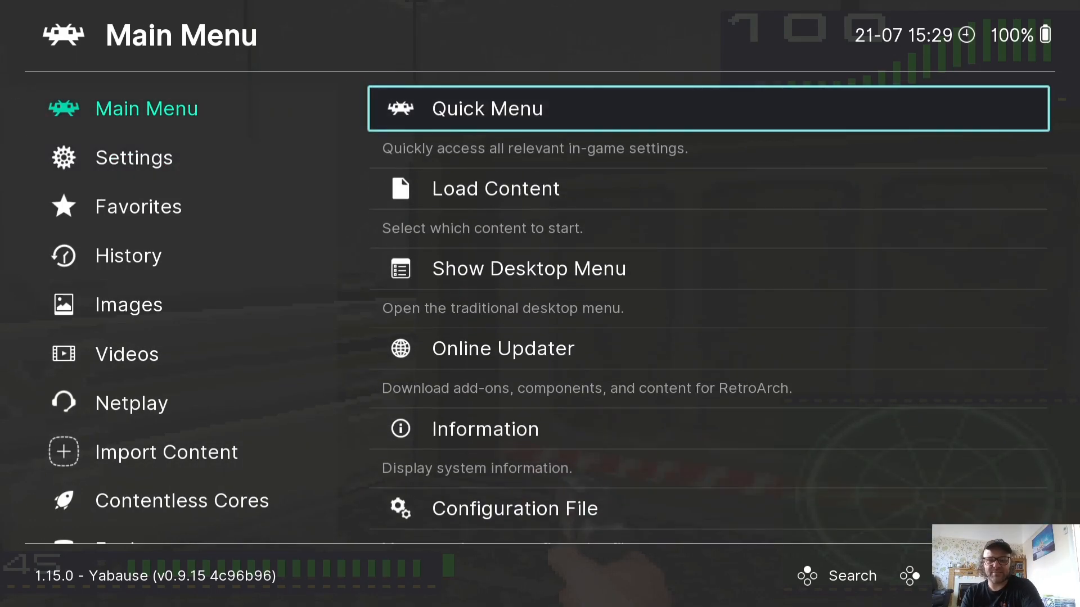
Step: Save the current RetroArch configuration via Configuration File > Save Current Configuration
{"action": "left_click", "coordinate": [514, 508]}
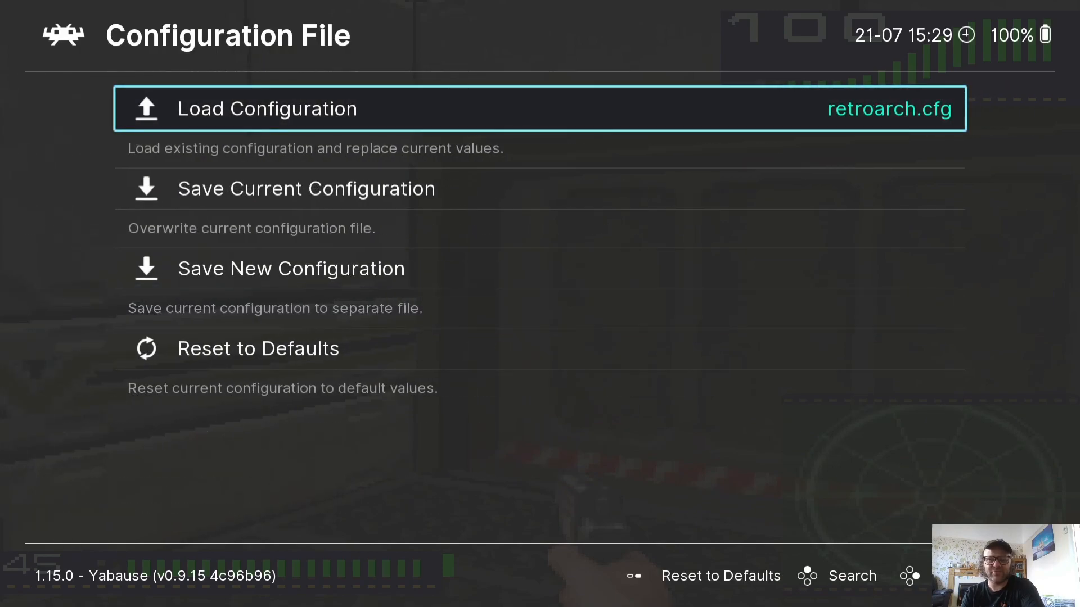
{"action": "left_click", "coordinate": [305, 188]}
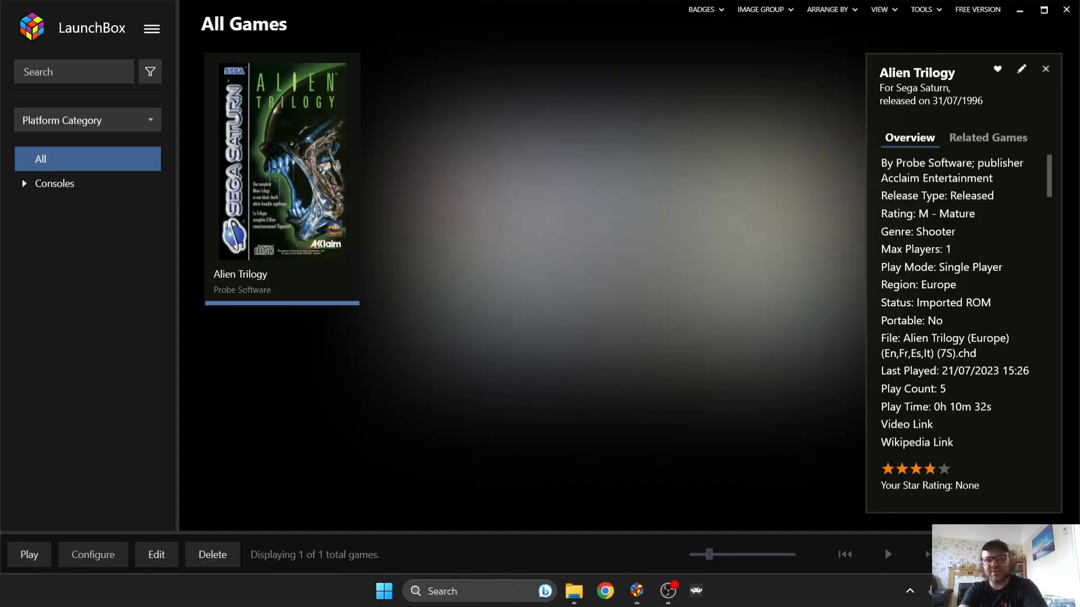
Step: Relaunch Alien Trilogy from LaunchBox to run with the saved scaling and 16:9 settings
{"action": "left_click", "coordinate": [29, 555]}
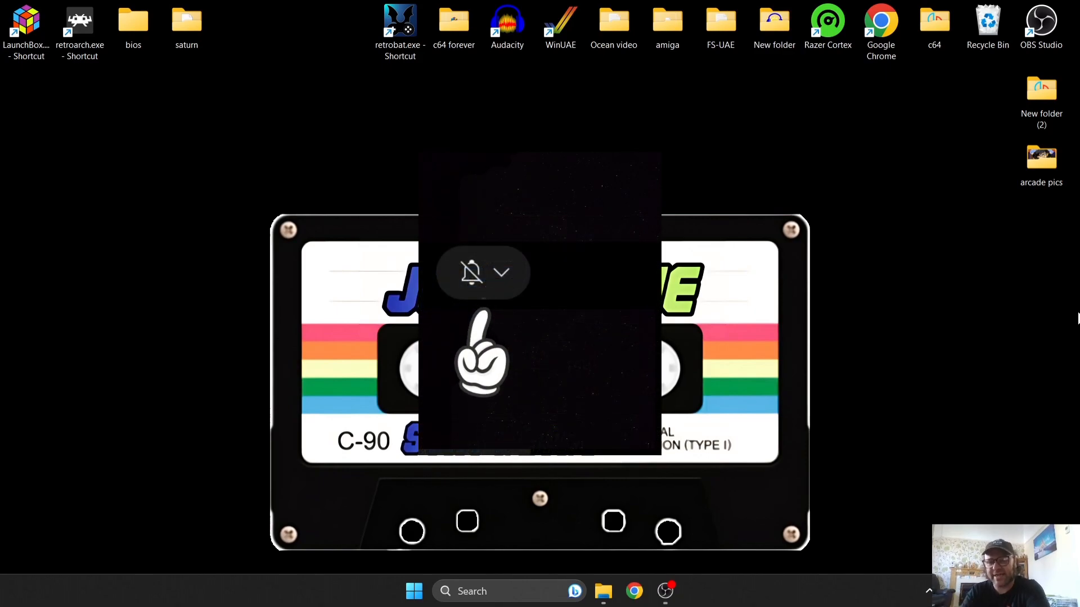
{"action": "left_click", "coordinate": [501, 272]}
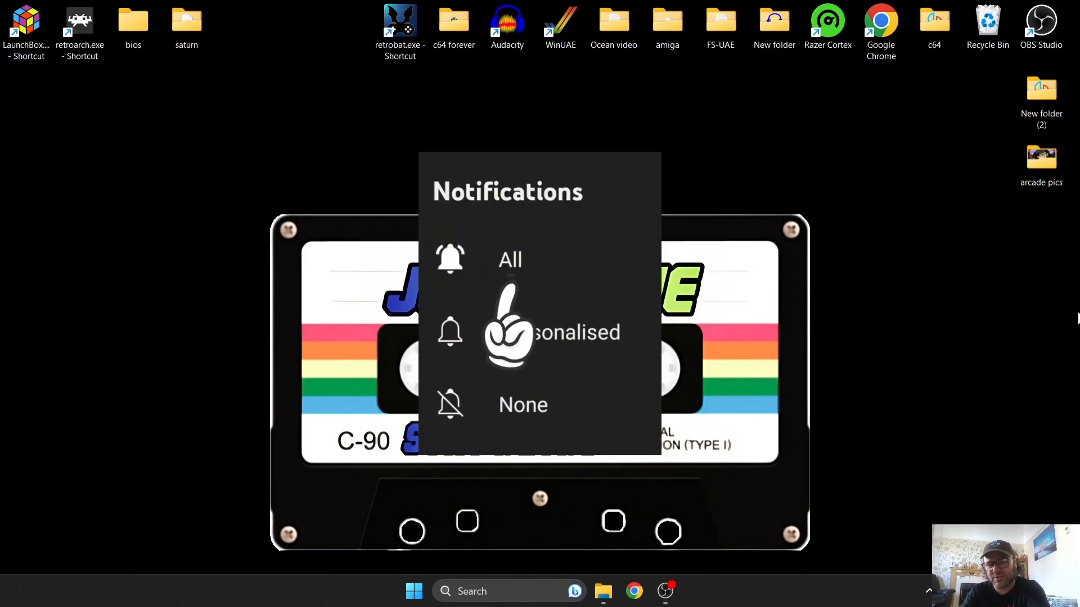